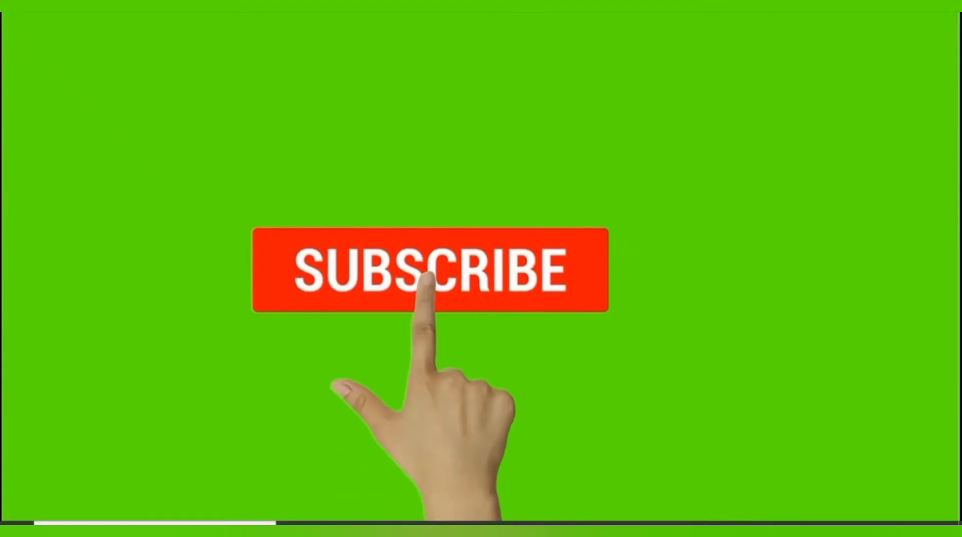
Browse to C:\Users in File Explorer and select jre-8u291-windows-i586.exe
{"action": "left_click", "coordinate": [430, 270]}
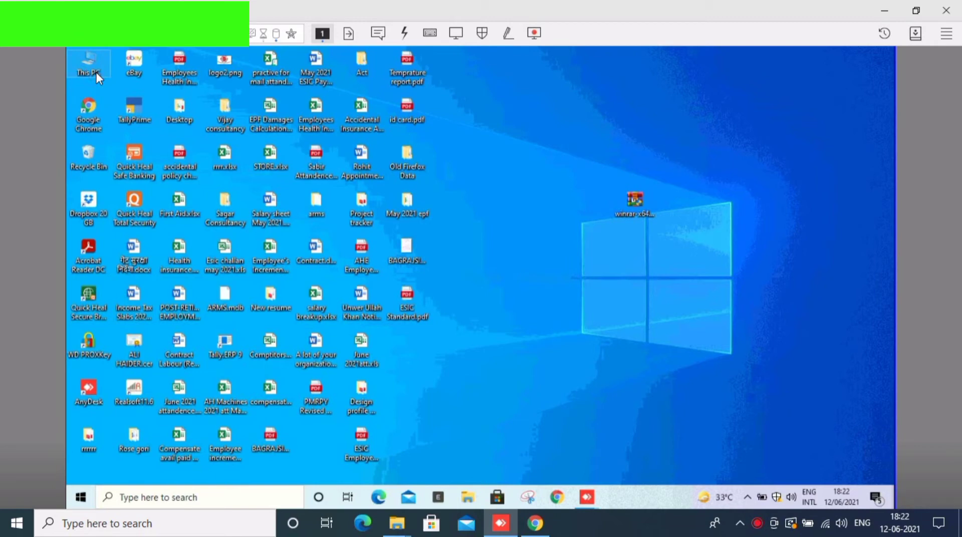
{"action": "double_click", "coordinate": [88, 65]}
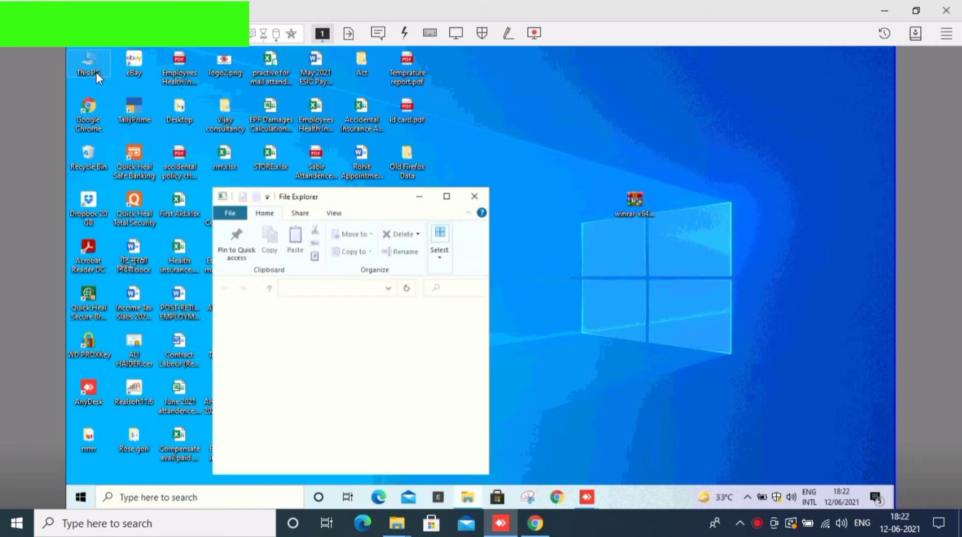
{"action": "left_click", "coordinate": [446, 196]}
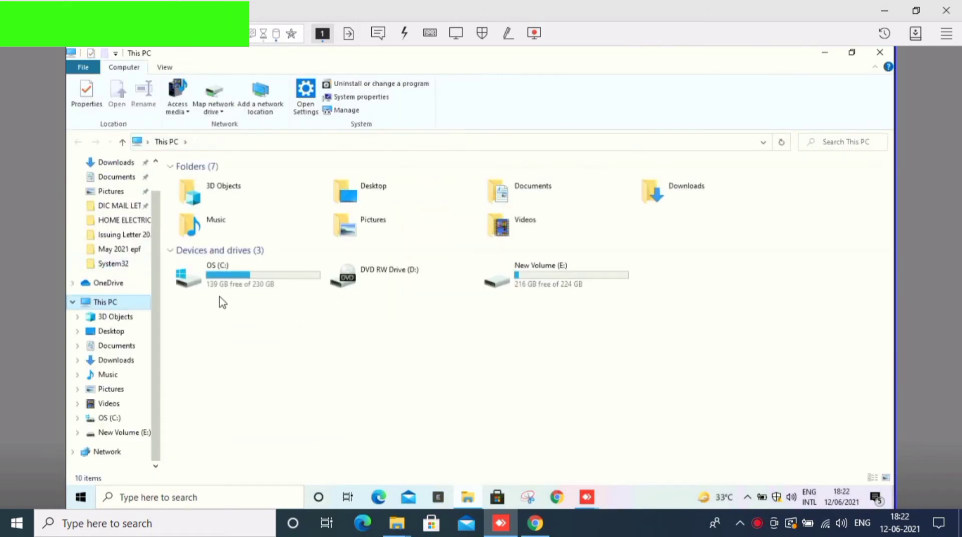
{"action": "double_click", "coordinate": [218, 275]}
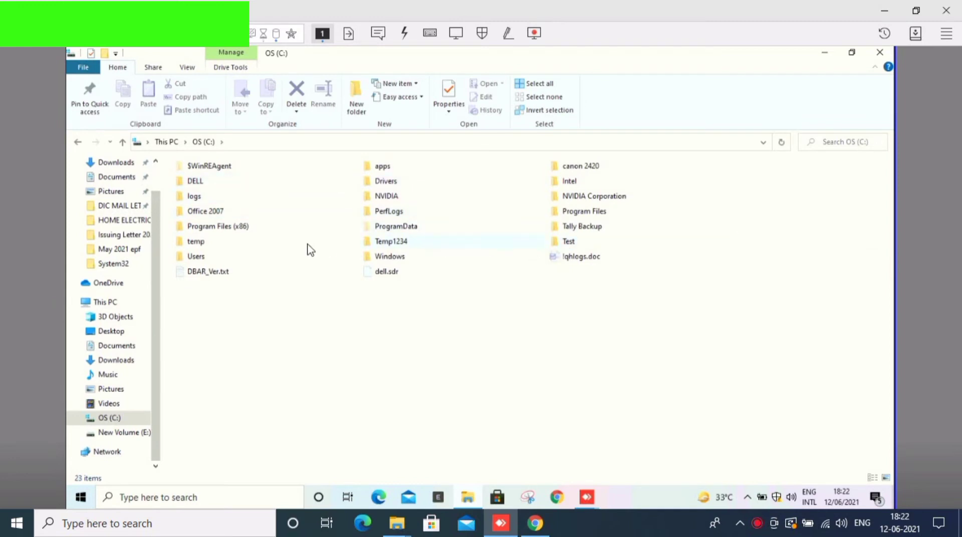
{"action": "double_click", "coordinate": [196, 256]}
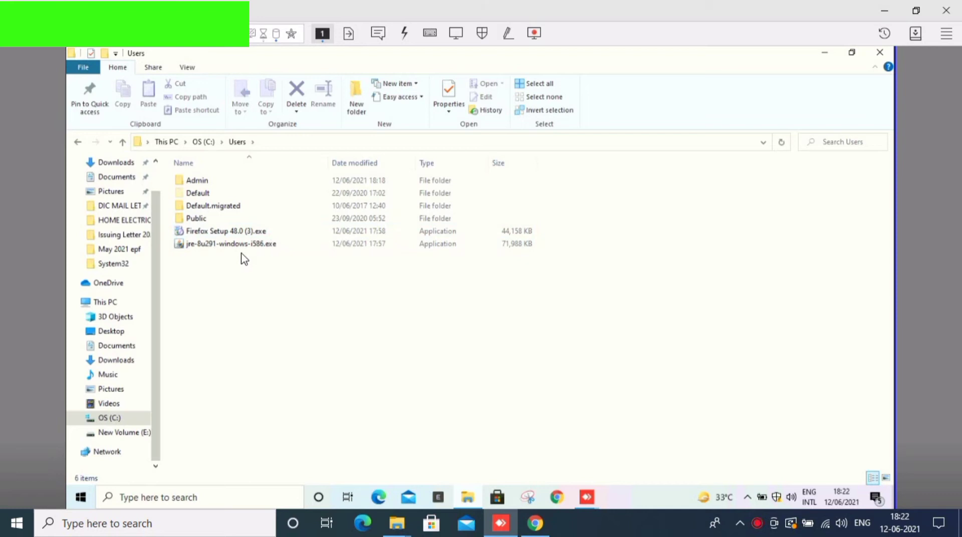
{"action": "left_click", "coordinate": [232, 243]}
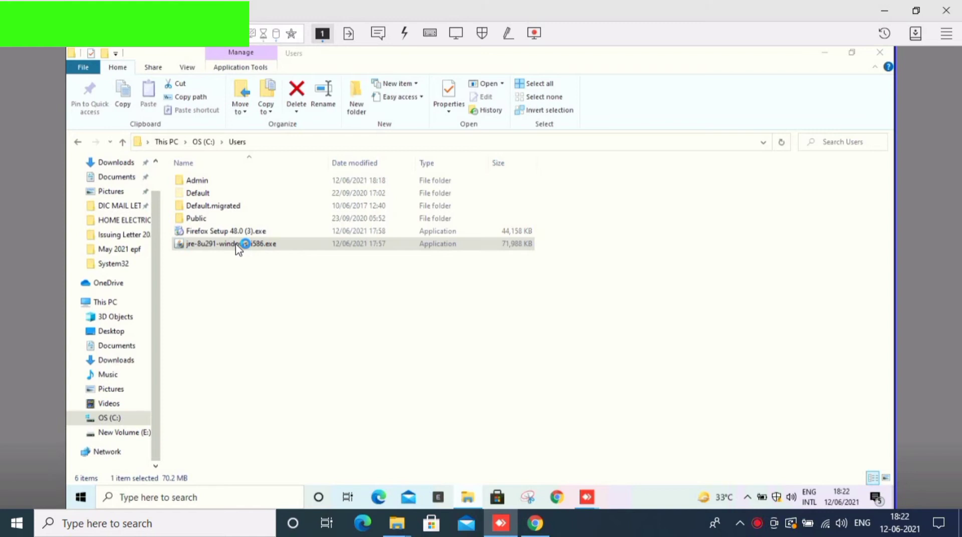
Run the Java installer with UAC approval and extract Firefox Setup 48.0 (3).exe using WinRAR
{"action": "left_click", "coordinate": [230, 243]}
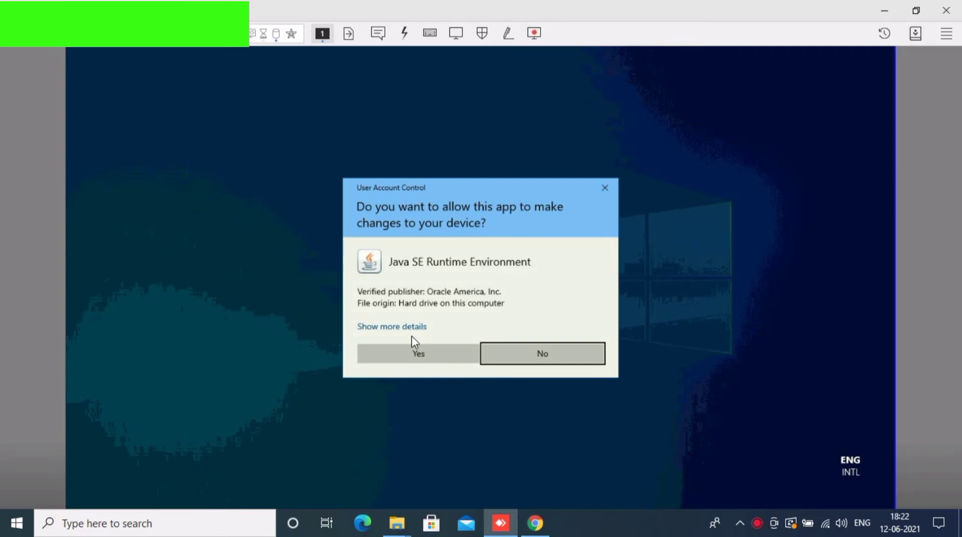
{"action": "left_click", "coordinate": [540, 354]}
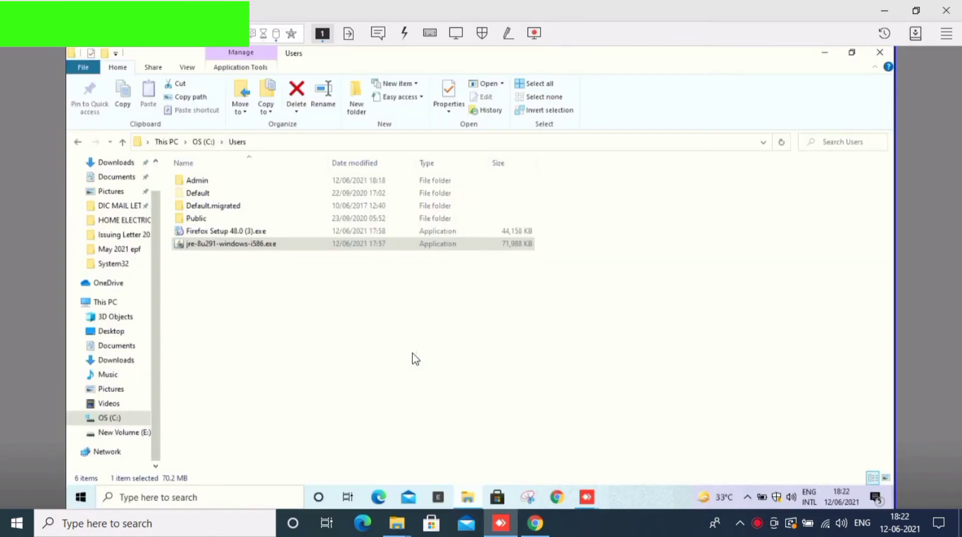
{"action": "left_click", "coordinate": [239, 231]}
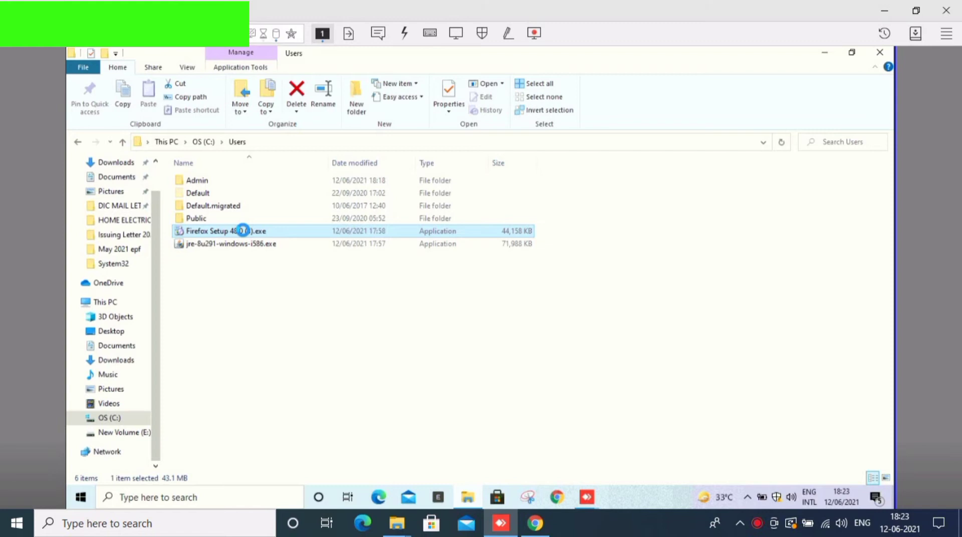
{"action": "right_click", "coordinate": [226, 231]}
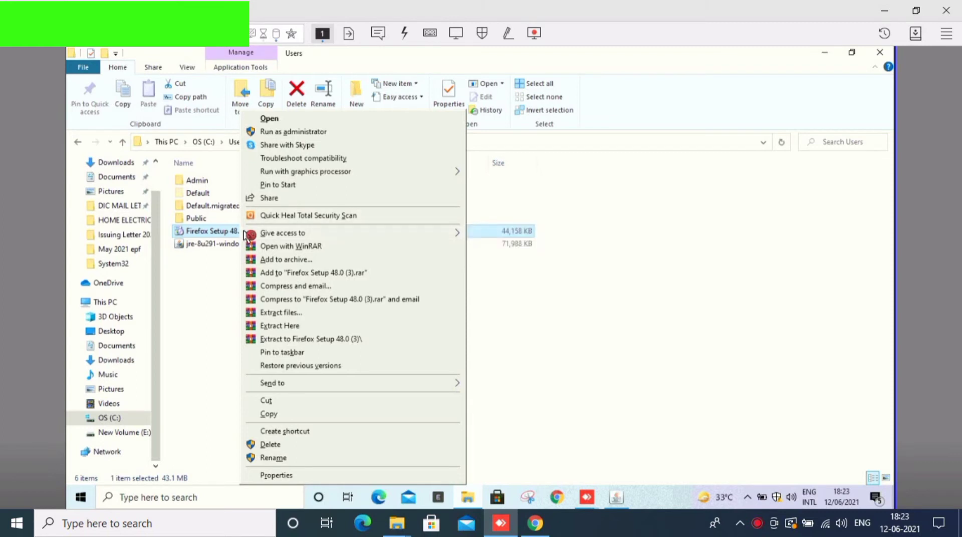
{"action": "mouse_move", "coordinate": [273, 311]}
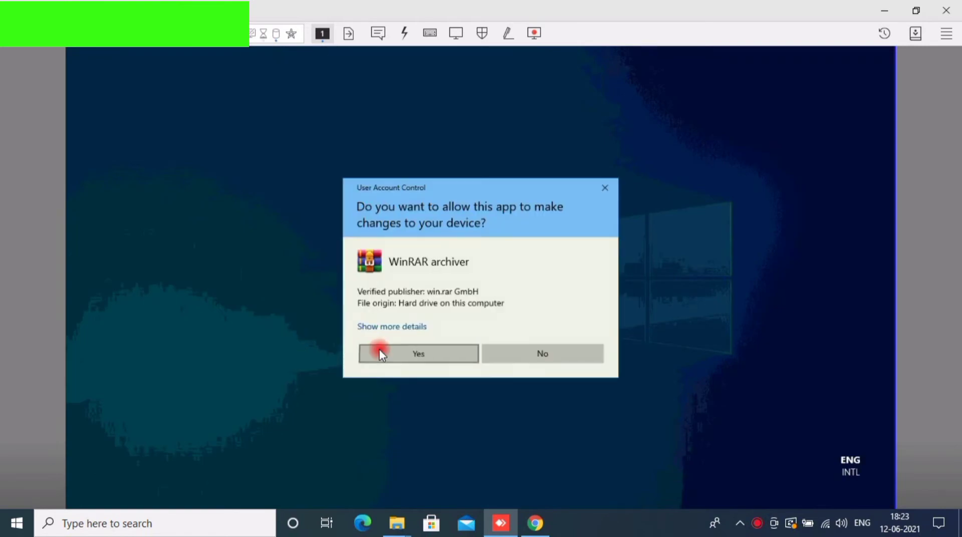
{"action": "left_click", "coordinate": [417, 354]}
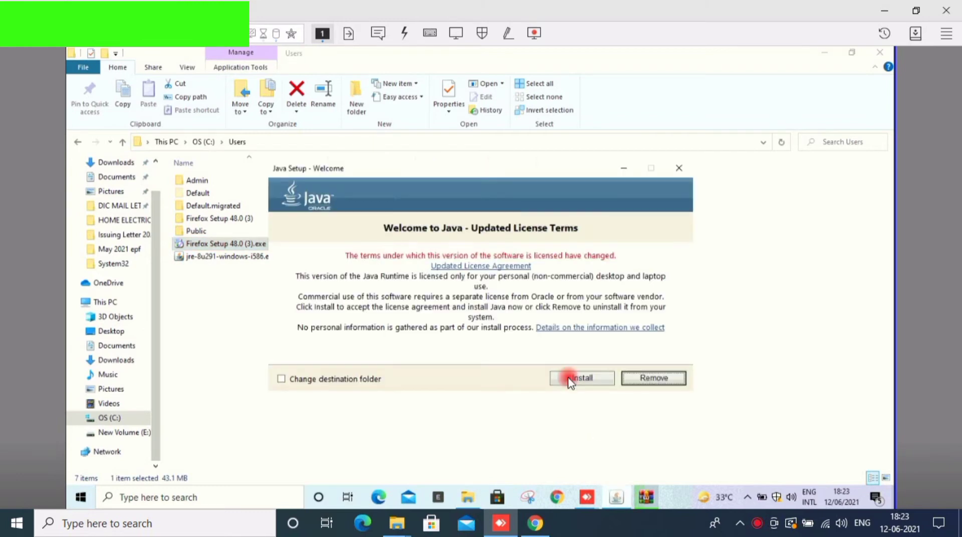
Start the Java install and disable Quick Heal virus protection for one hour
{"action": "left_click", "coordinate": [581, 378]}
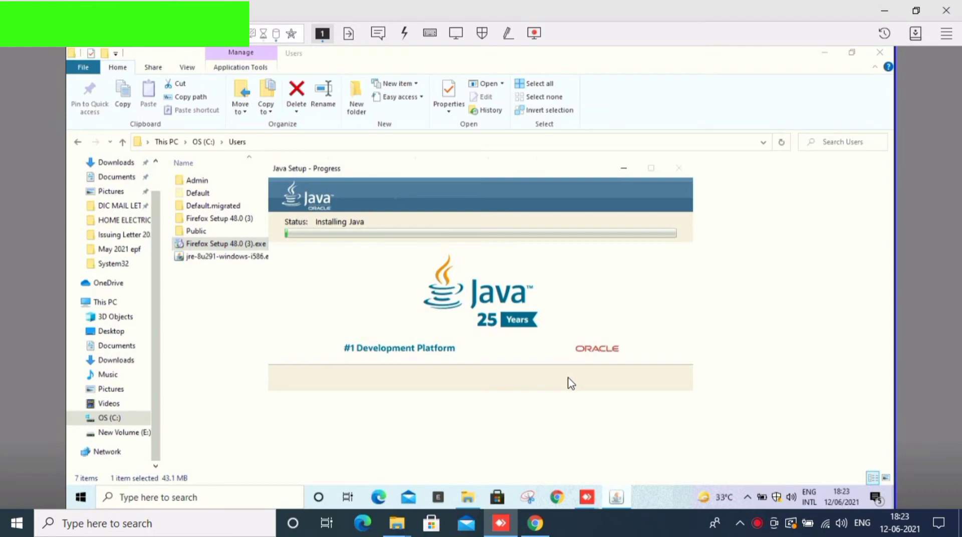
{"action": "mouse_move", "coordinate": [714, 420]}
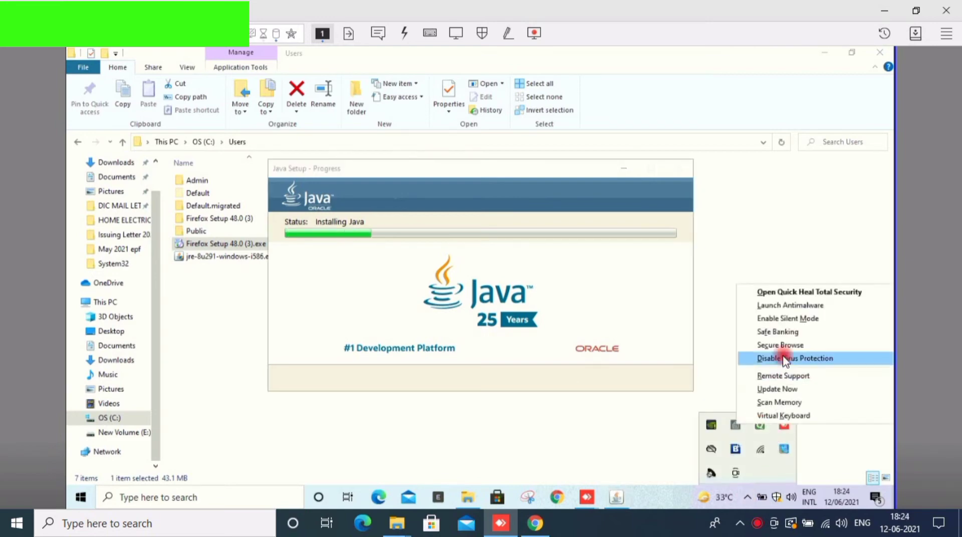
{"action": "left_click", "coordinate": [795, 357]}
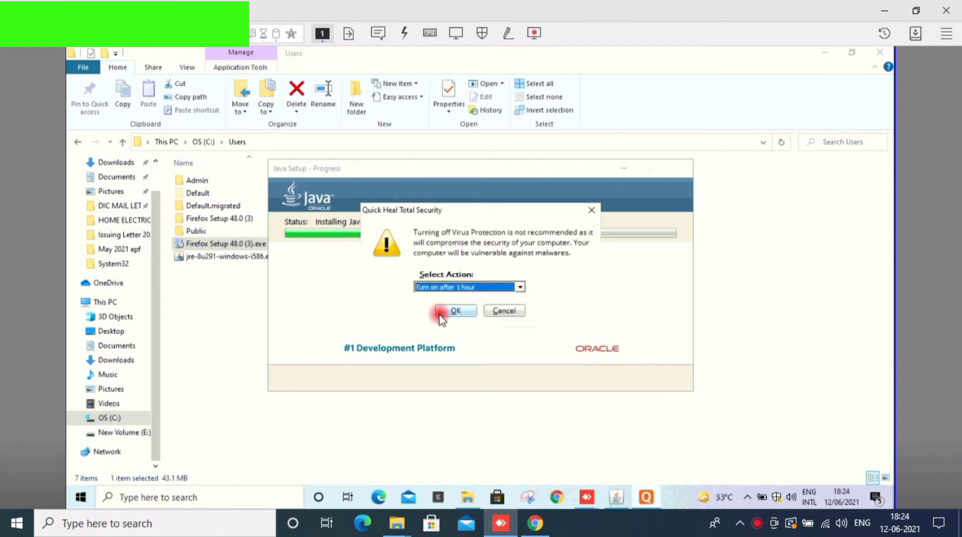
{"action": "left_click", "coordinate": [454, 310]}
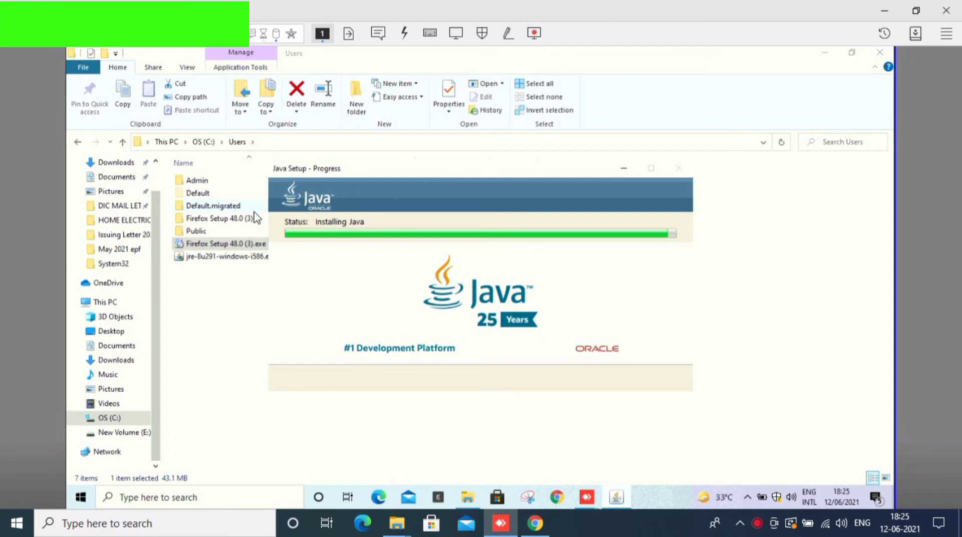
Run firefox.exe from Firefox Setup 48.0 (3)\core and close the completed Java Setup
{"action": "double_click", "coordinate": [219, 218]}
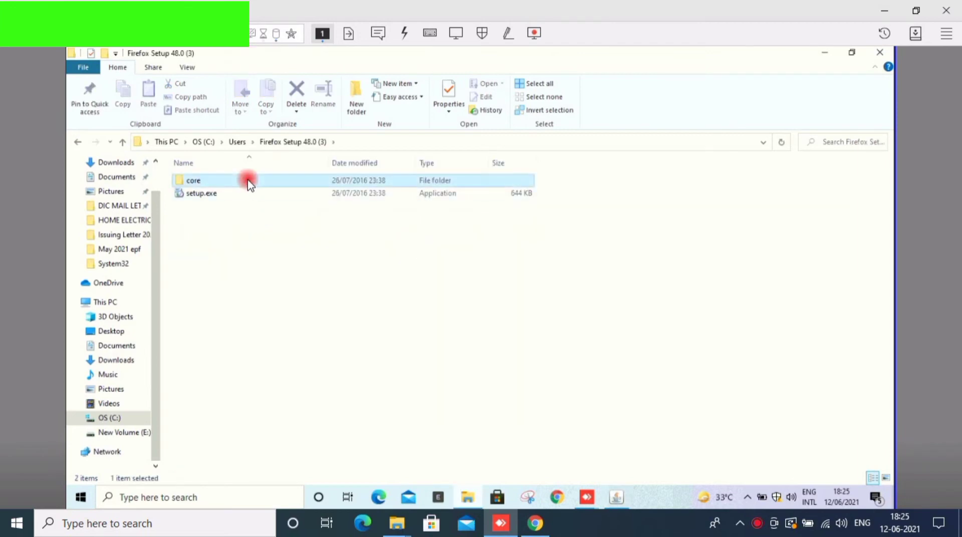
{"action": "double_click", "coordinate": [193, 180]}
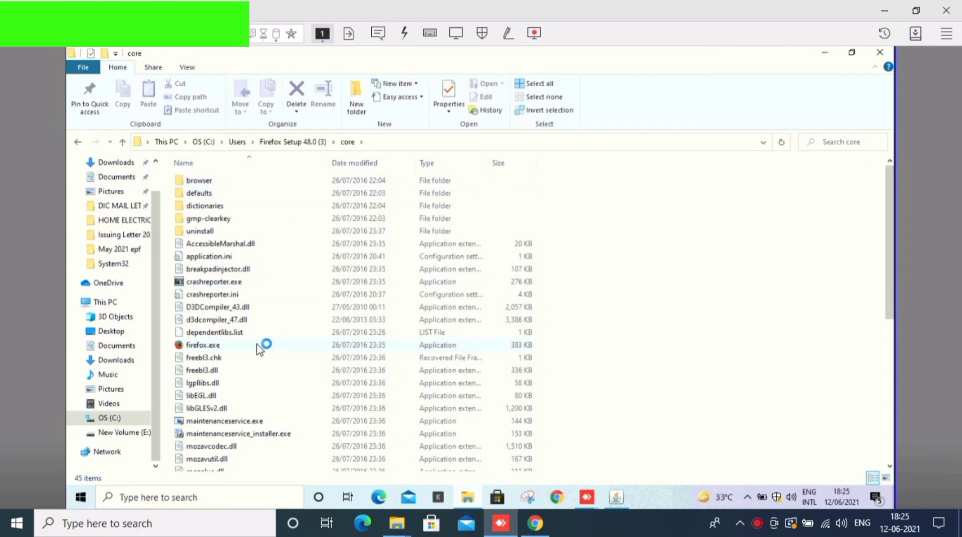
{"action": "left_click", "coordinate": [202, 344]}
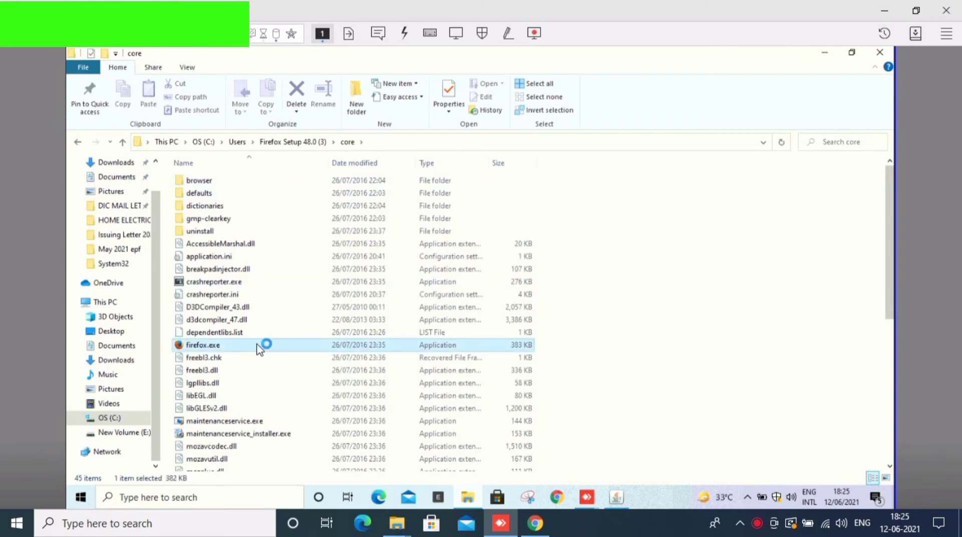
{"action": "left_click", "coordinate": [202, 344]}
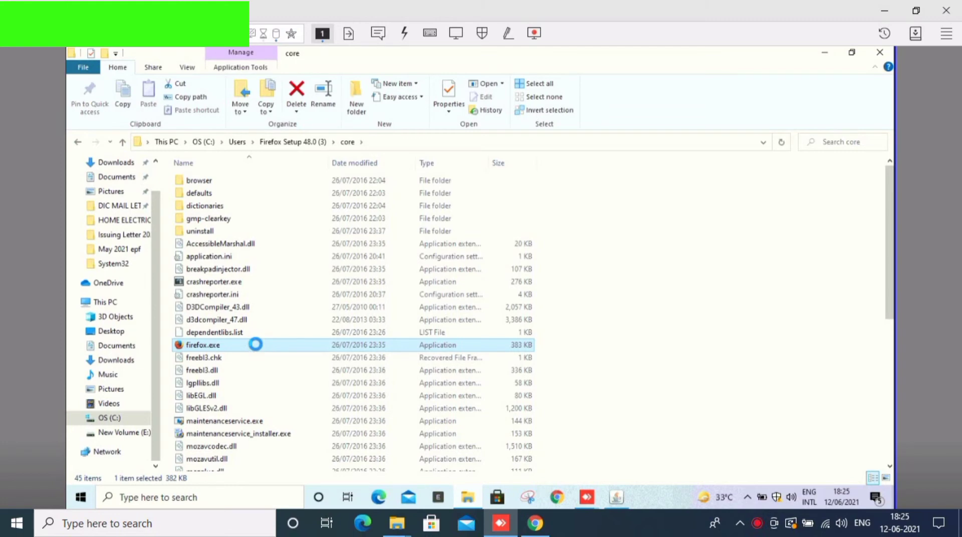
{"action": "right_click", "coordinate": [202, 344]}
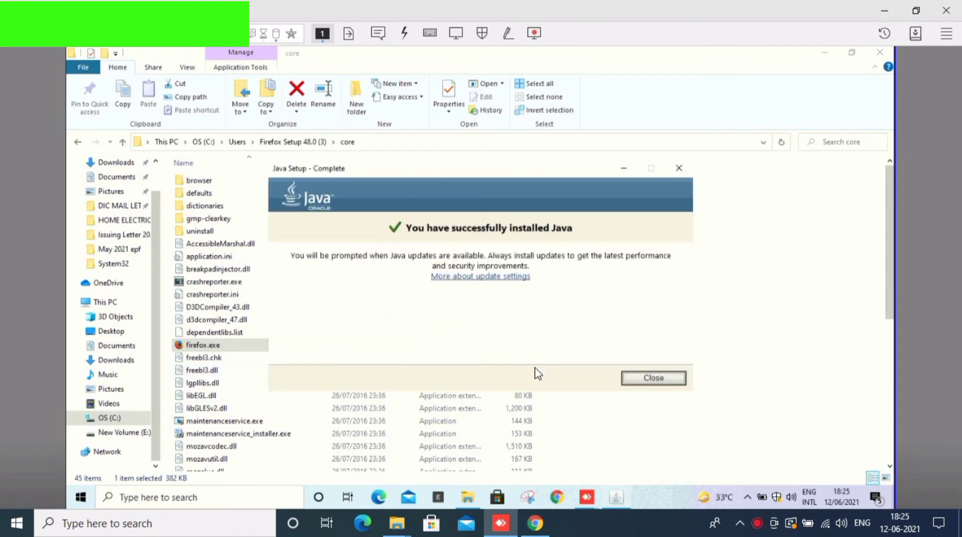
{"action": "left_click", "coordinate": [652, 378]}
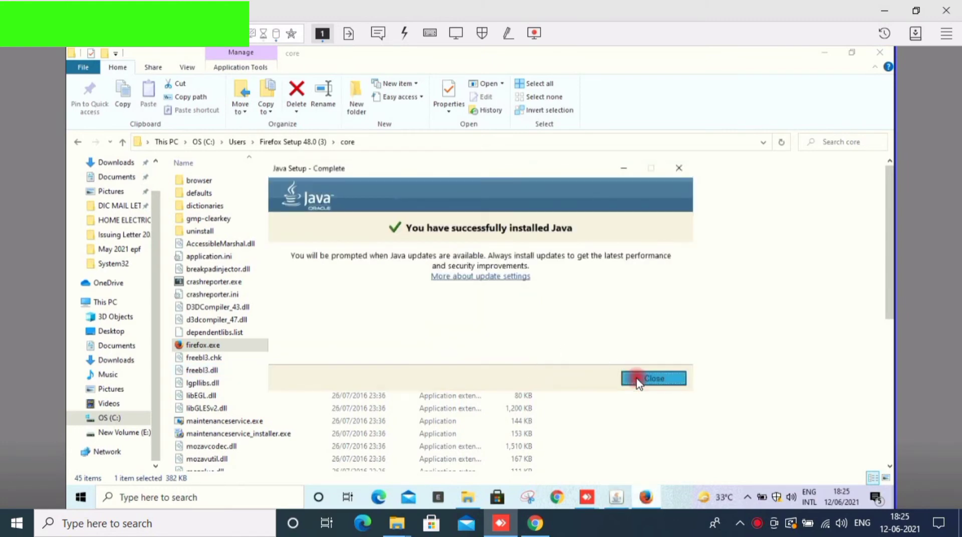
View Firefox's Advanced > Update settings and adjust the update option
{"action": "left_click", "coordinate": [653, 378]}
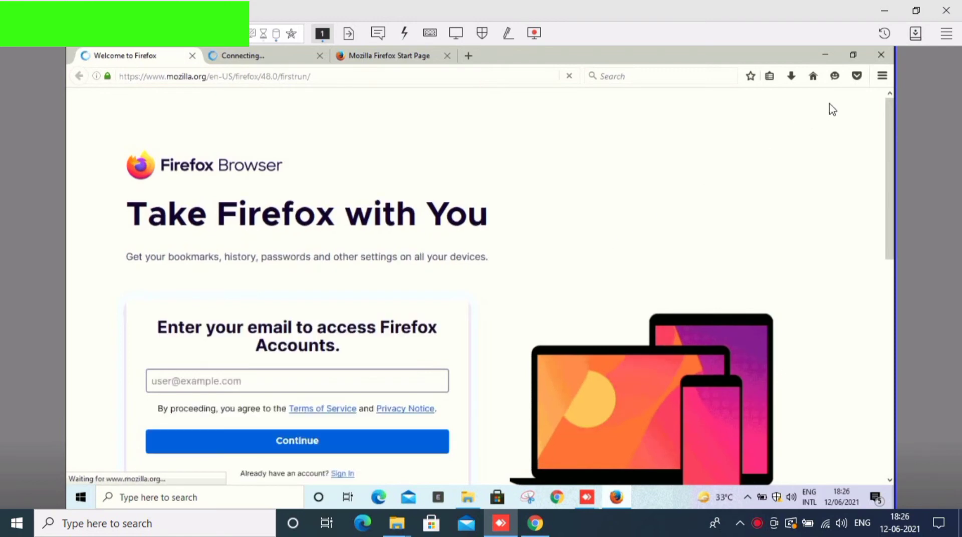
{"action": "left_click", "coordinate": [882, 76]}
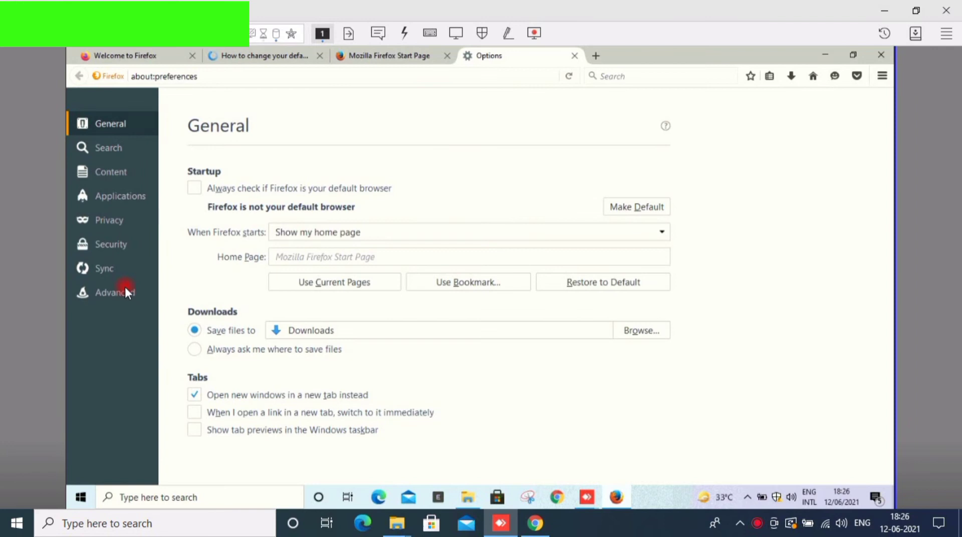
{"action": "left_click", "coordinate": [113, 292]}
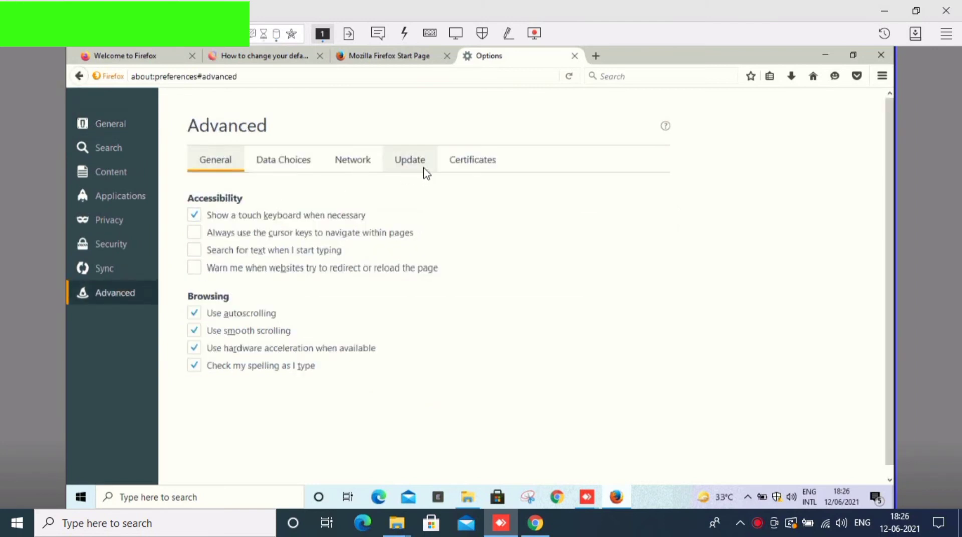
{"action": "left_click", "coordinate": [409, 159]}
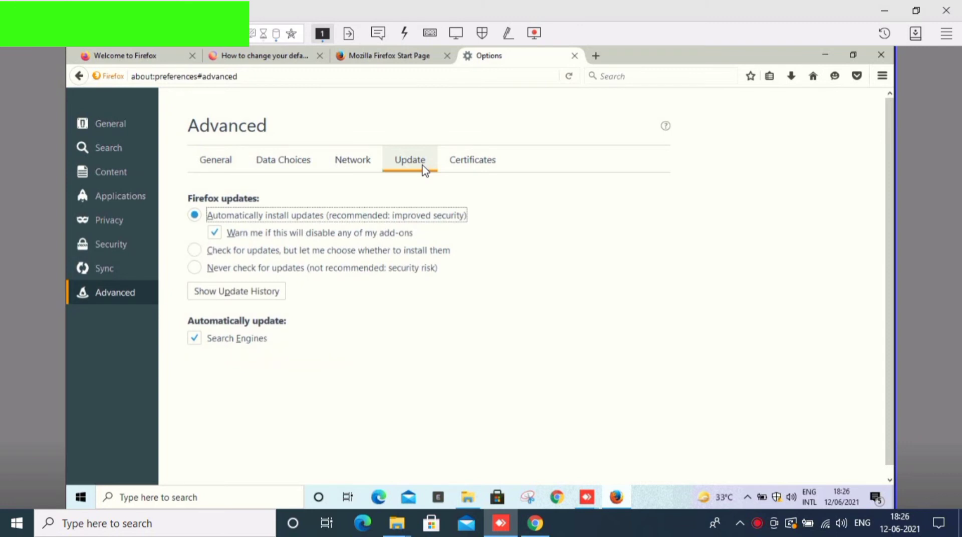
{"action": "left_click", "coordinate": [194, 267]}
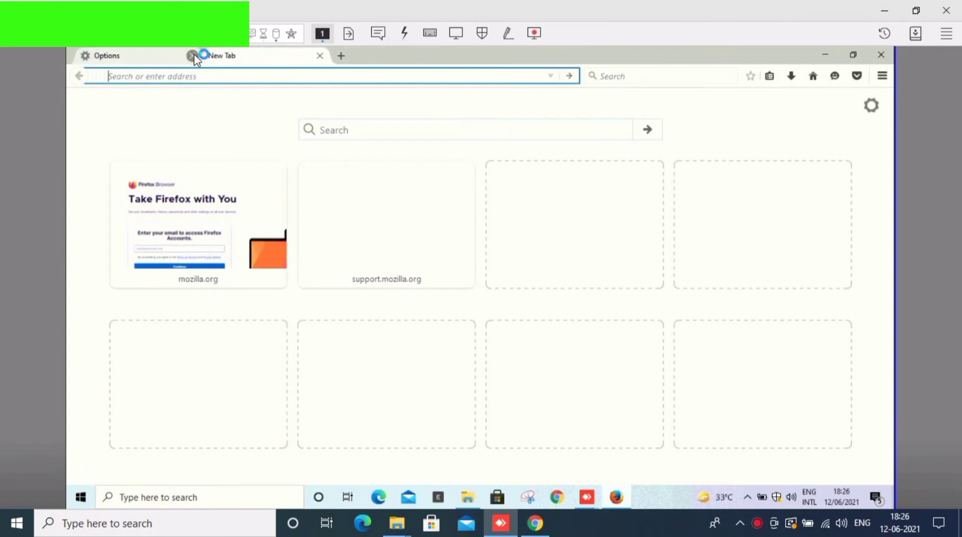
Check the Add-ons Manager plugins list for Java Platform SE 8
{"action": "left_click", "coordinate": [882, 76]}
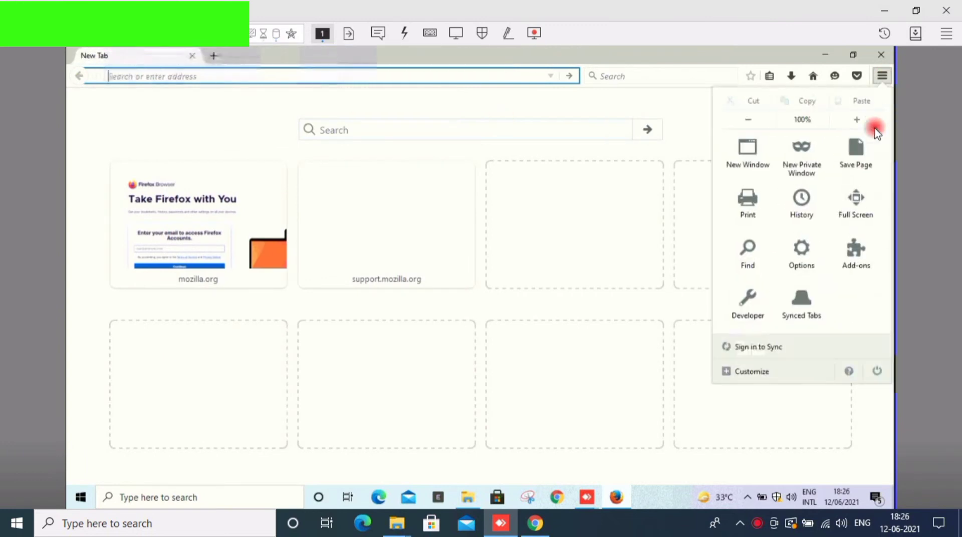
{"action": "left_click", "coordinate": [855, 254]}
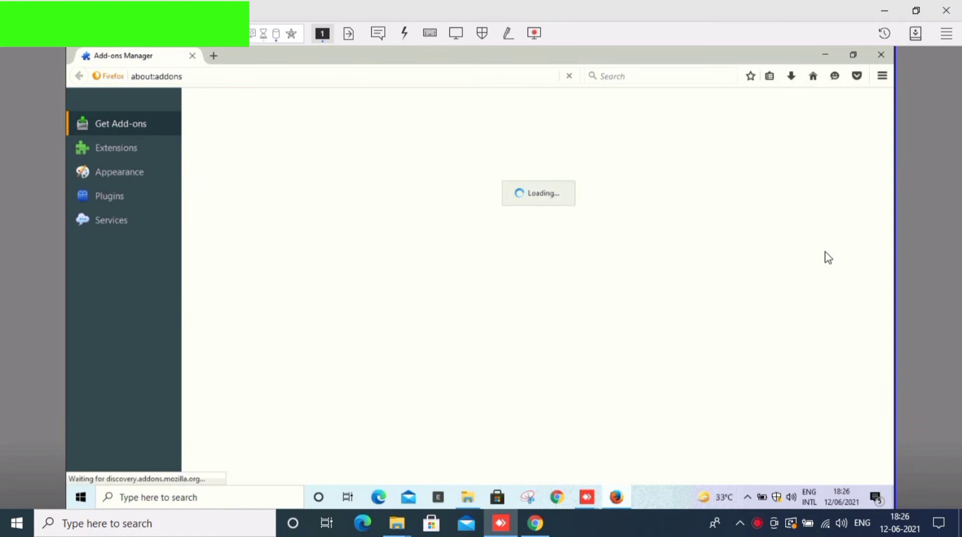
{"action": "left_click", "coordinate": [109, 196]}
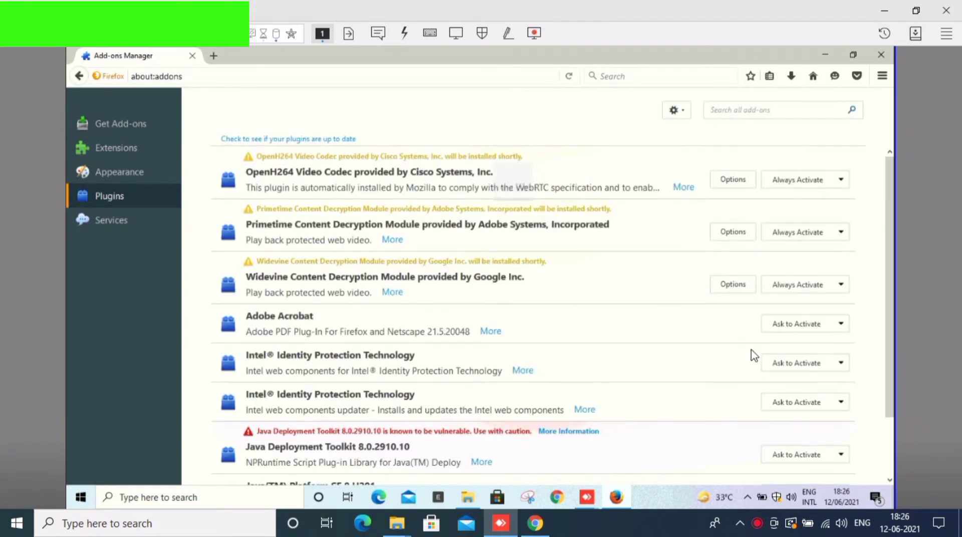
{"action": "scroll", "scroll_direction": "down", "scroll_amount": 3}
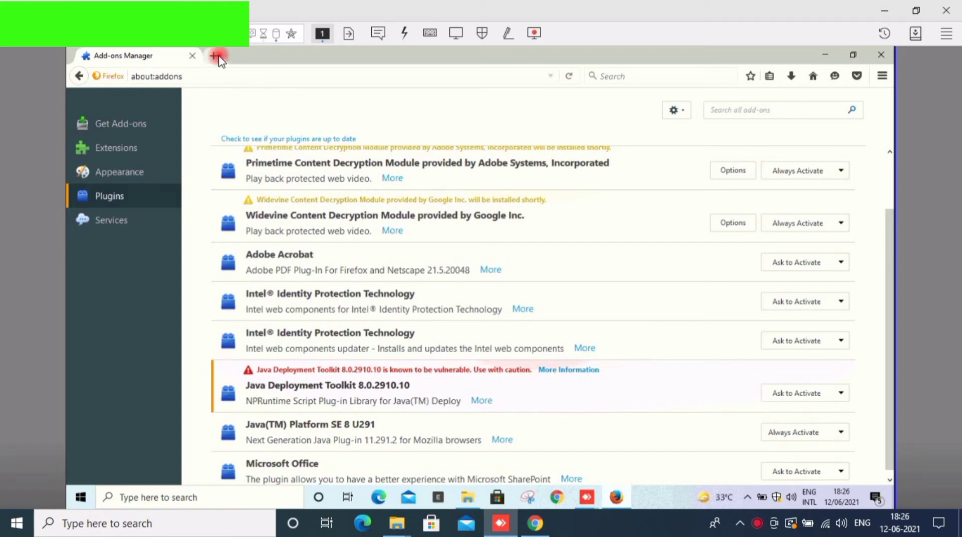
Keep a blank tab, close Add-ons and About Firefox, and start a Windows search
{"action": "left_click", "coordinate": [219, 56]}
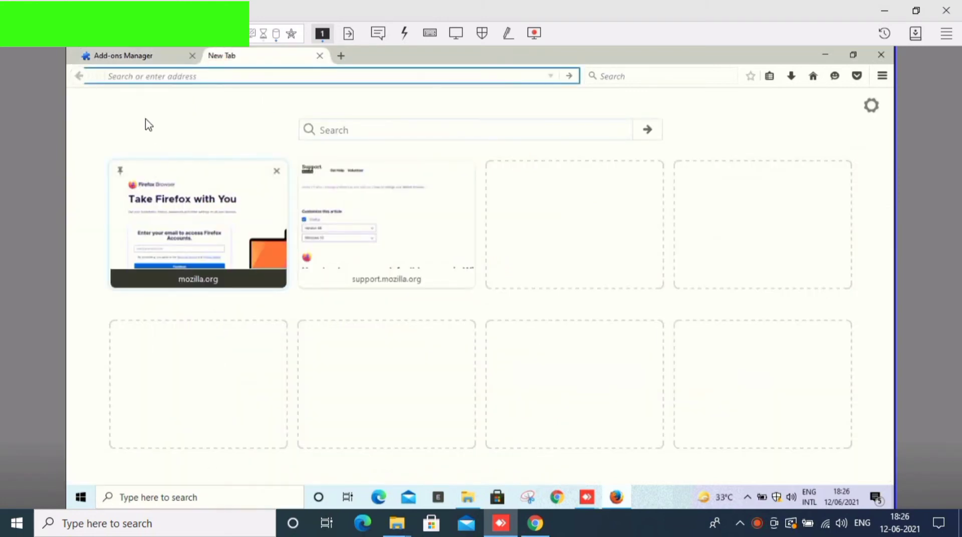
{"action": "left_click", "coordinate": [191, 55]}
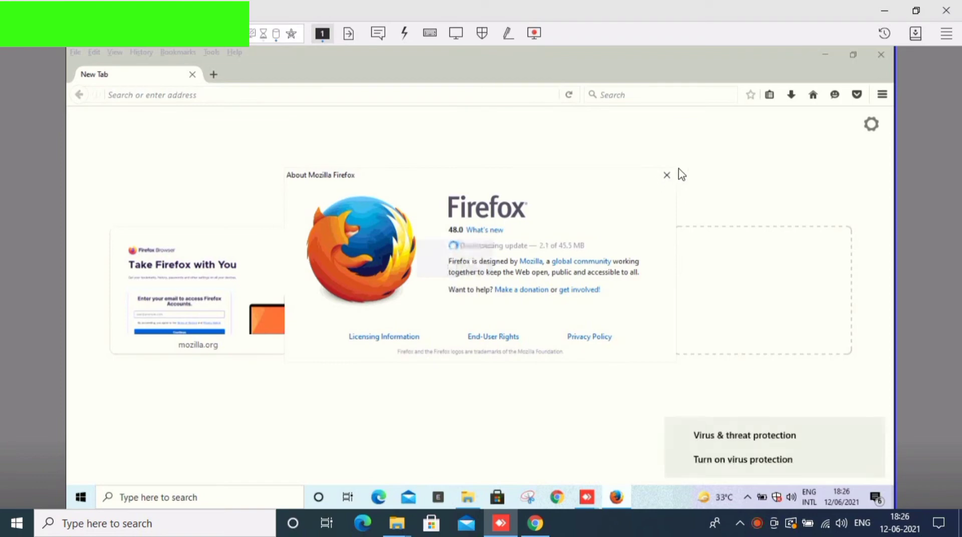
{"action": "left_click", "coordinate": [666, 175]}
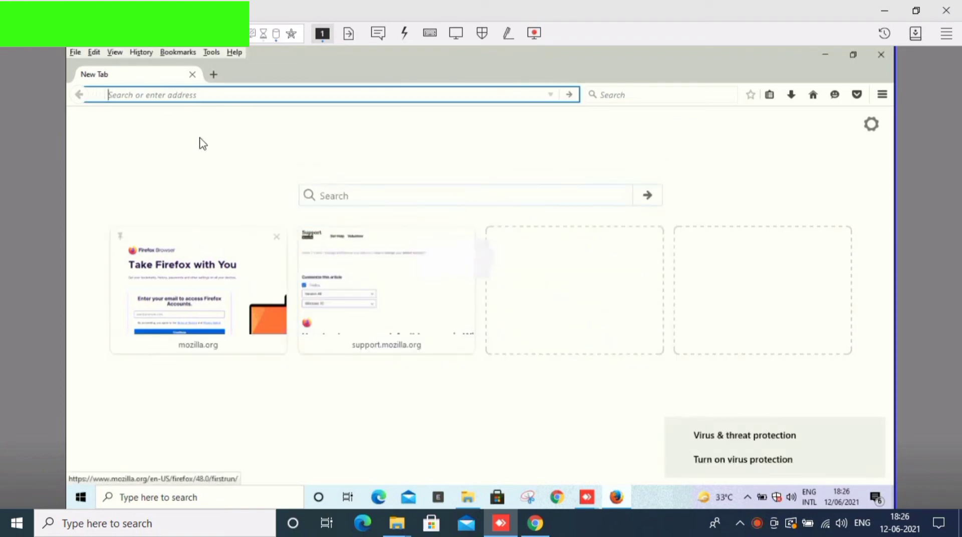
{"action": "left_click", "coordinate": [184, 497]}
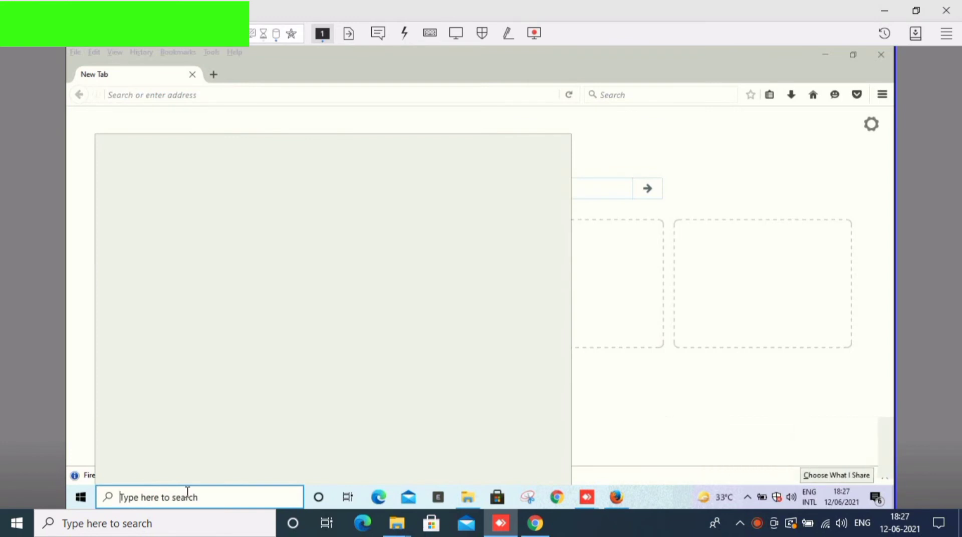
Search for 'java', Google 'unified portal', and begin the I'm not a robot check
{"action": "type", "text": "java"}
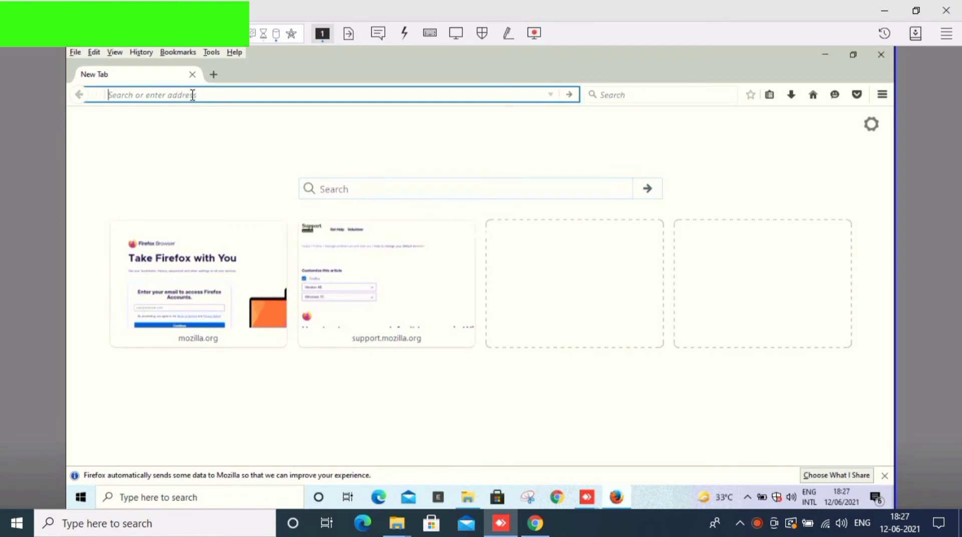
{"action": "type", "text": "unified"}
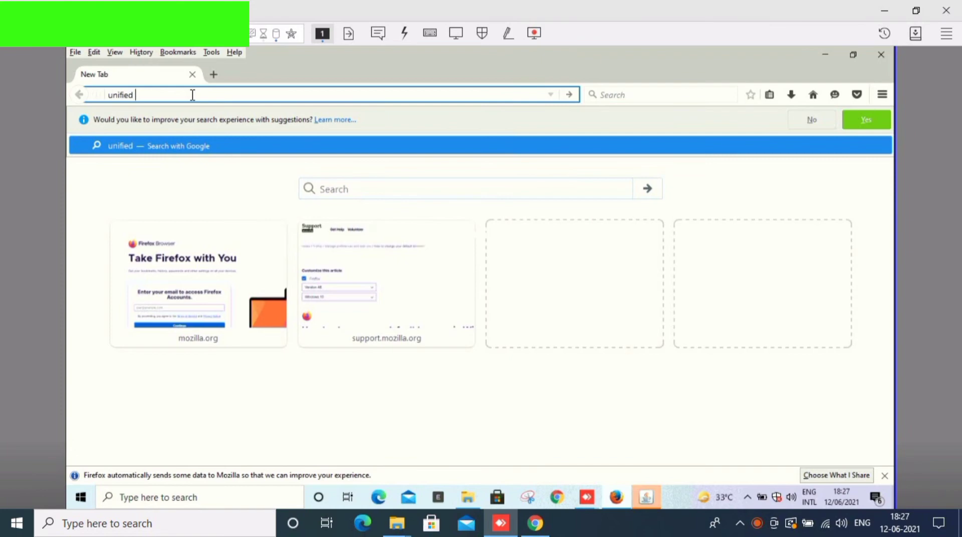
{"action": "type", "text": "port"}
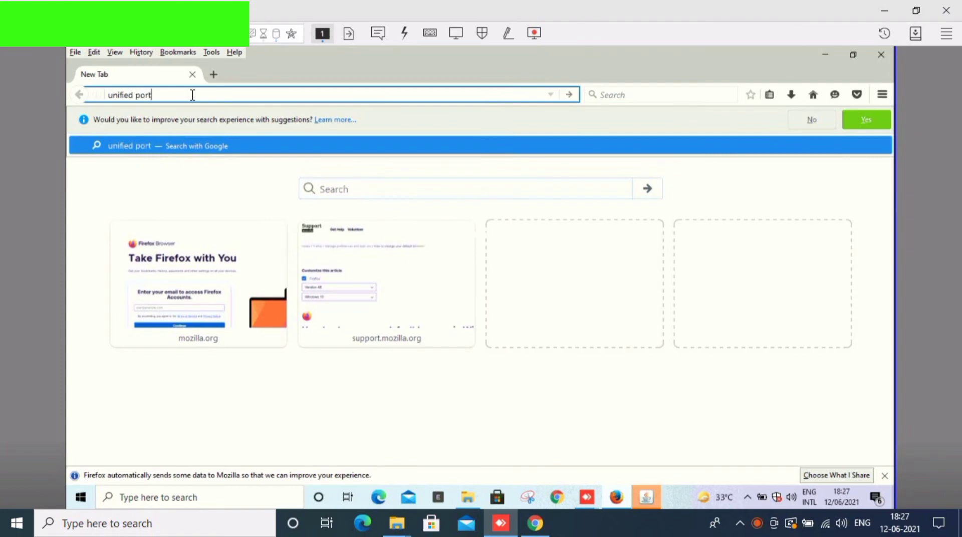
{"action": "type", "text": "al%26ie%"}
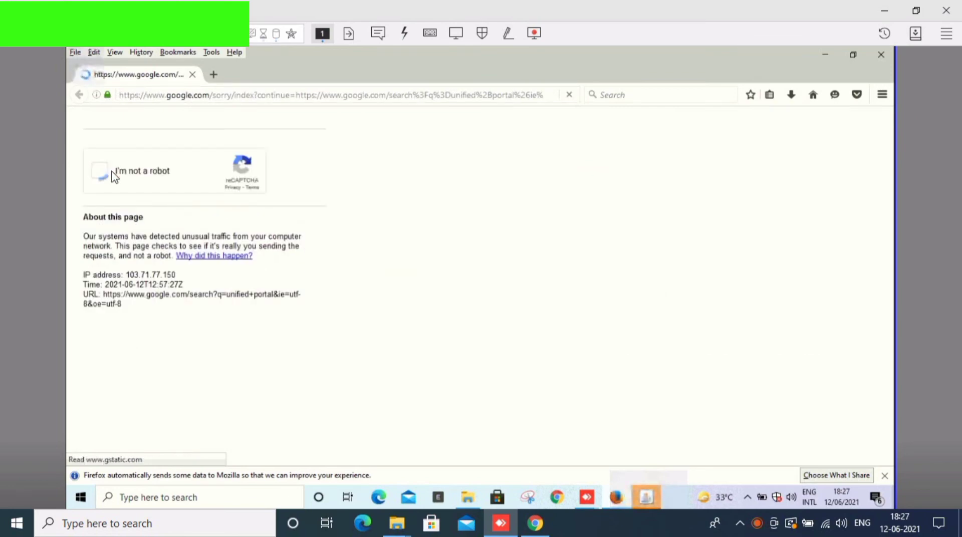
{"action": "left_click", "coordinate": [99, 171]}
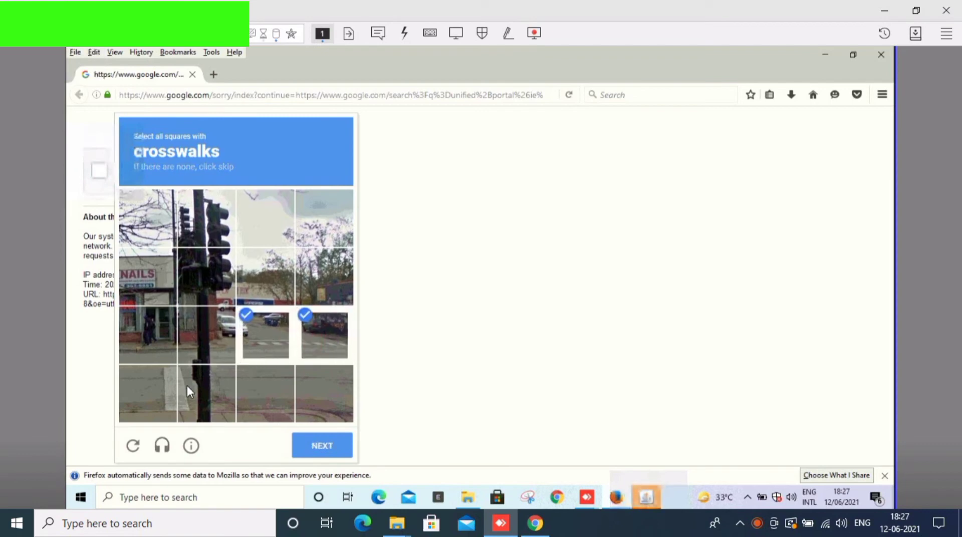
Select the crosswalk squares across two image sets and verify the reCAPTCHA
{"action": "left_click", "coordinate": [148, 393]}
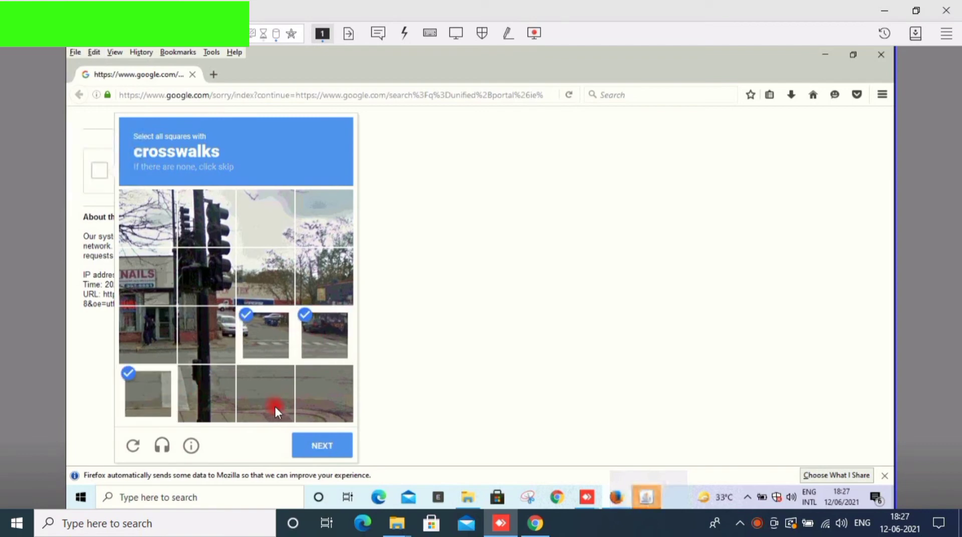
{"action": "left_click", "coordinate": [322, 445]}
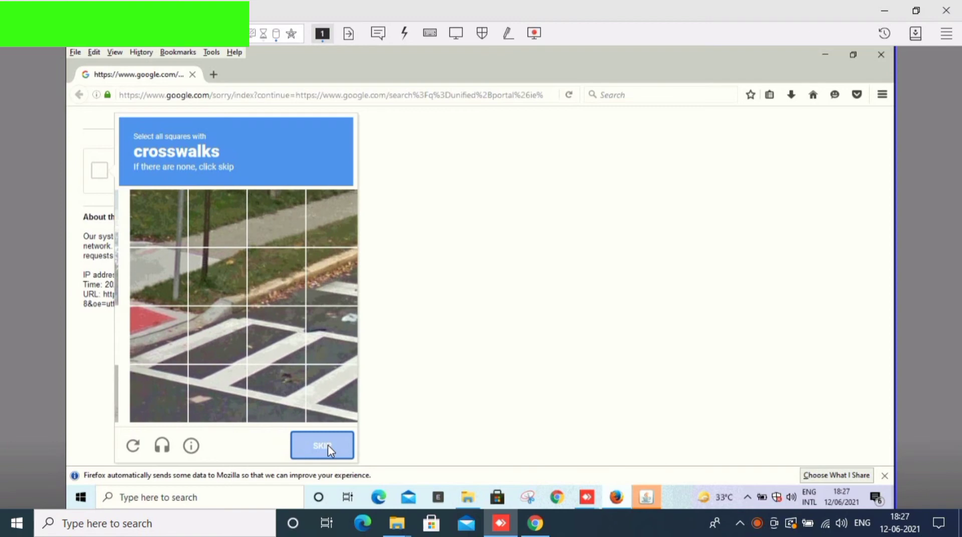
{"action": "left_click", "coordinate": [323, 388]}
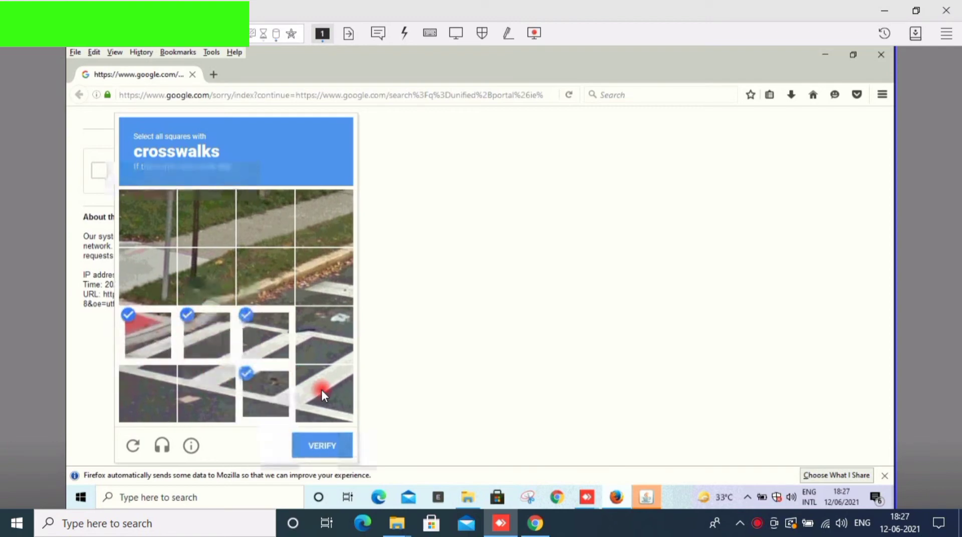
{"action": "left_click", "coordinate": [323, 395]}
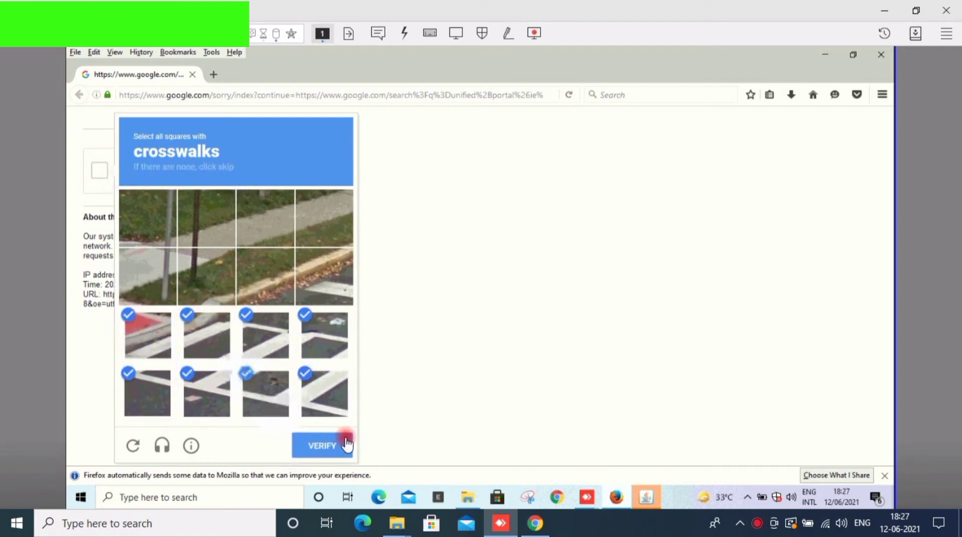
{"action": "left_click", "coordinate": [321, 445]}
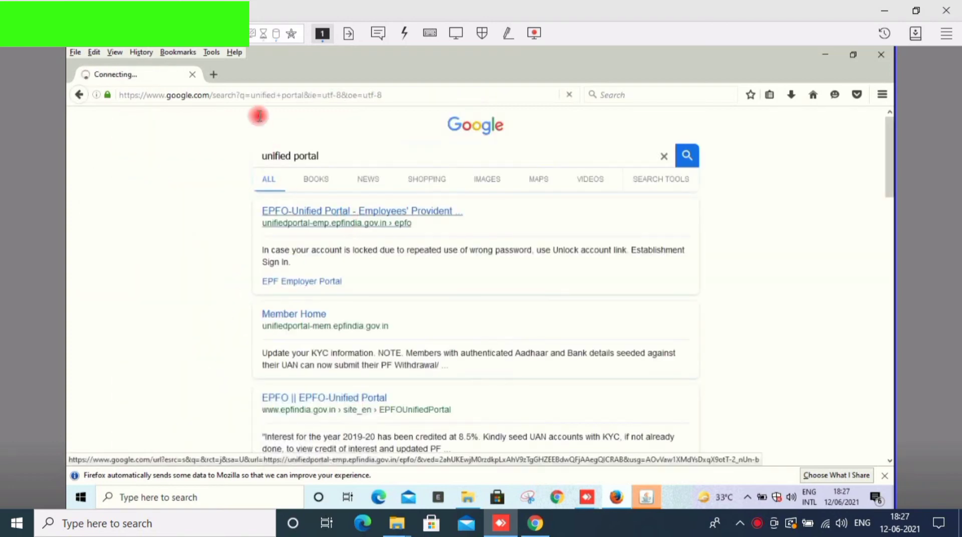
Search 'epf' in a new tab, then return to the EPFO home tab
{"action": "left_click", "coordinate": [213, 74]}
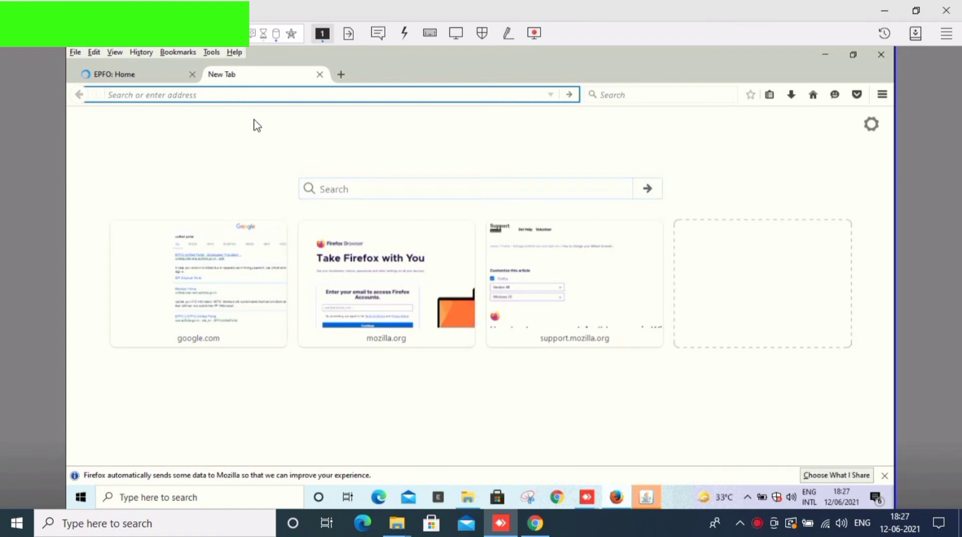
{"action": "type", "text": "epfo&ie=utf-8&oe=utf-8"}
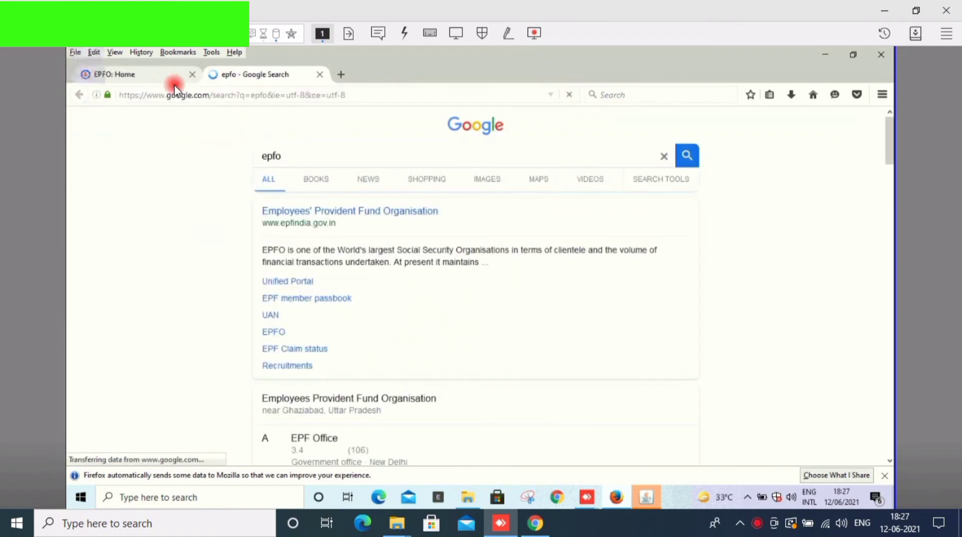
{"action": "left_click", "coordinate": [114, 74]}
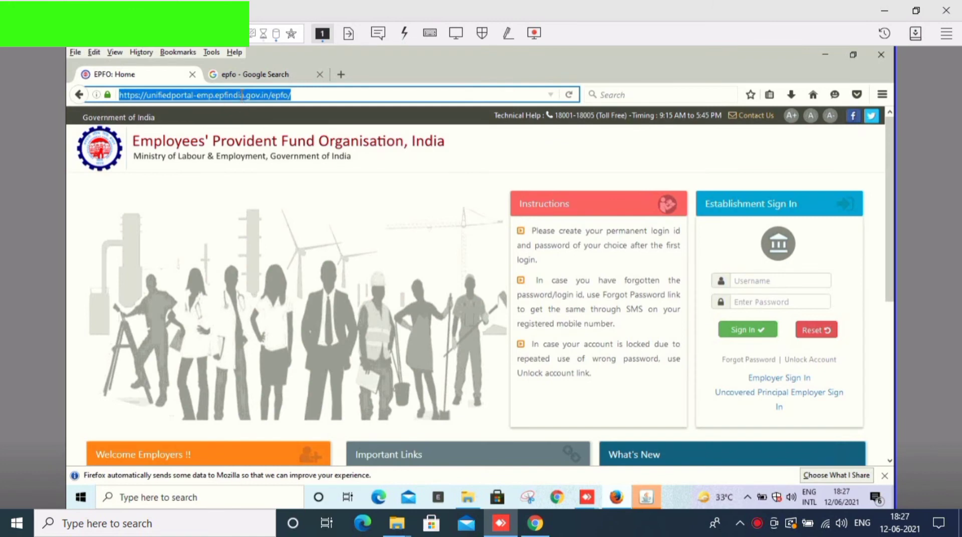
{"action": "mouse_move", "coordinate": [528, 428]}
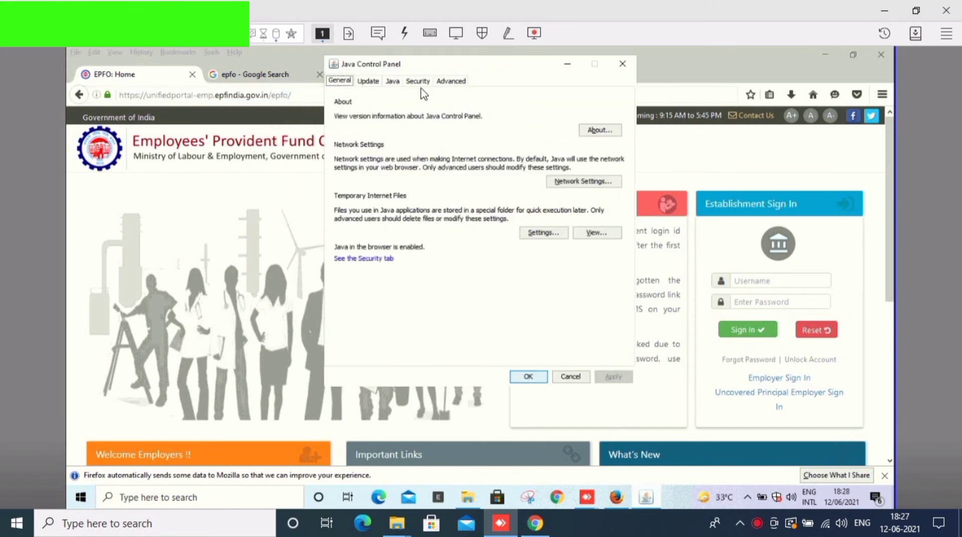
Open Java's Security exception site list and the EPFO result in Firefox
{"action": "left_click", "coordinate": [417, 80]}
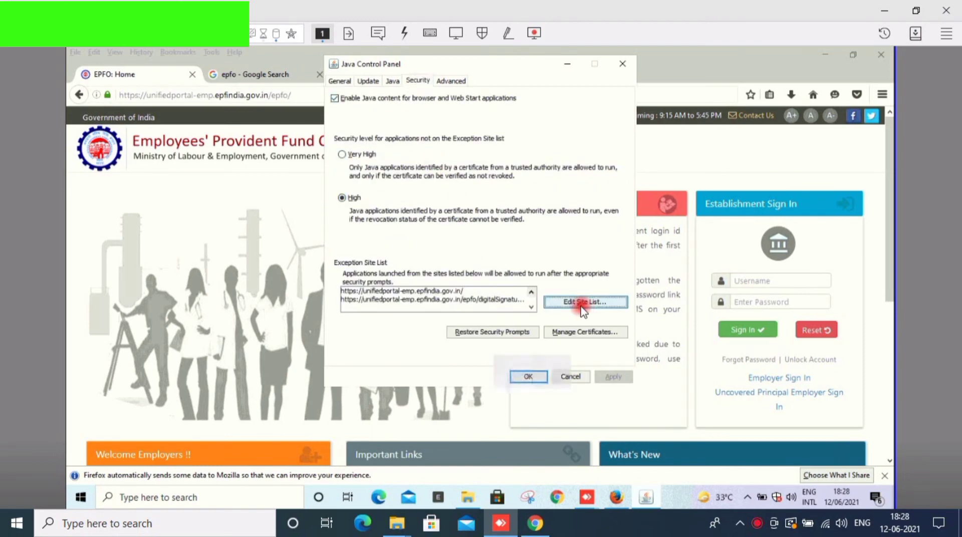
{"action": "left_click", "coordinate": [584, 301]}
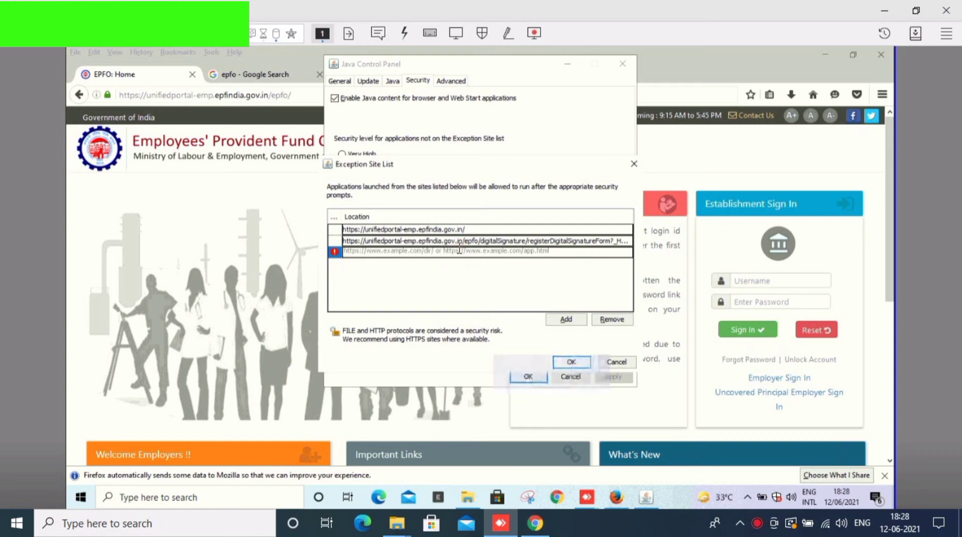
{"action": "left_click", "coordinate": [526, 377]}
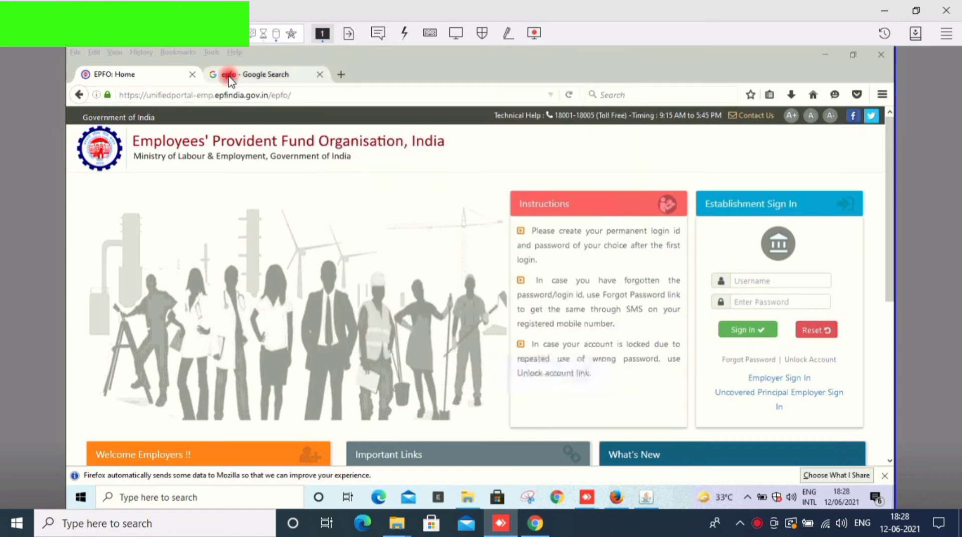
{"action": "left_click", "coordinate": [264, 75]}
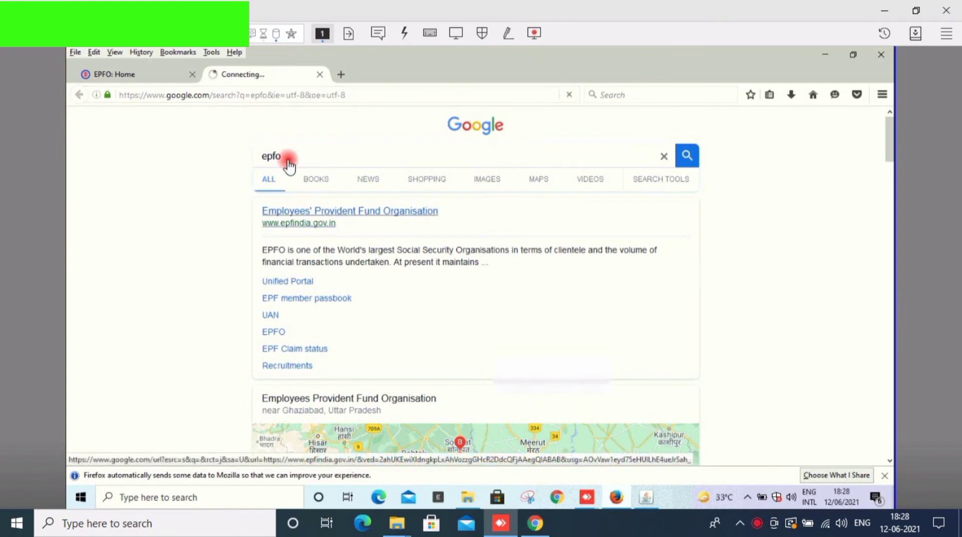
{"action": "left_click", "coordinate": [350, 211]}
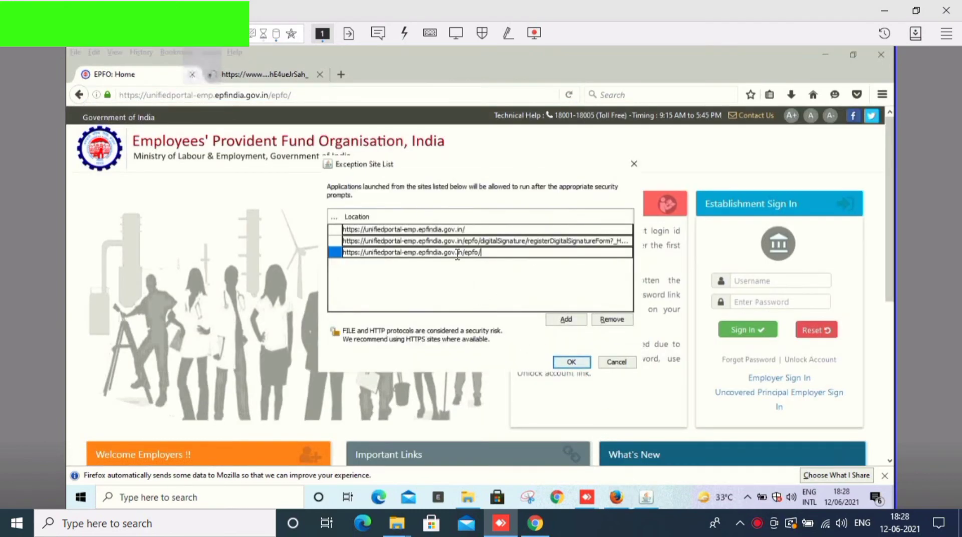
{"action": "left_click", "coordinate": [570, 362]}
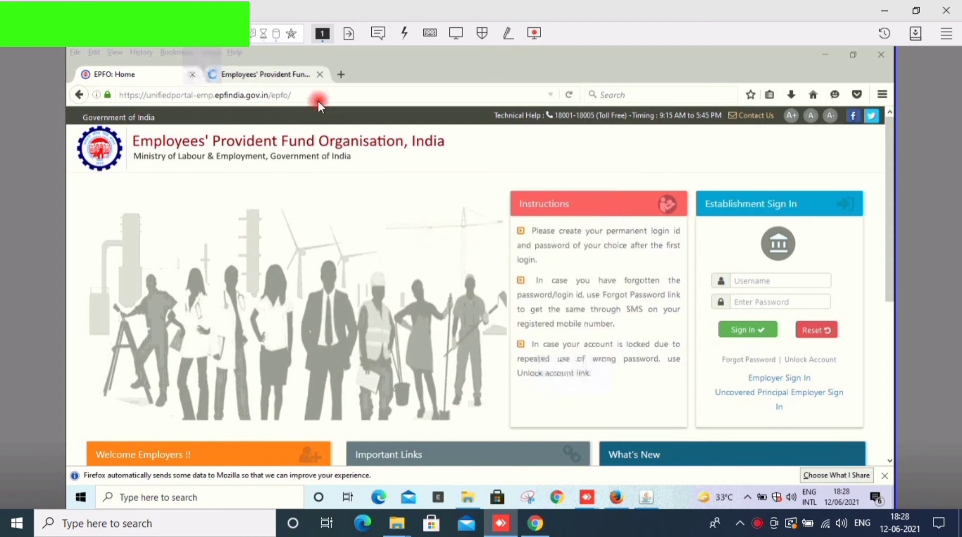
{"action": "left_click", "coordinate": [337, 94]}
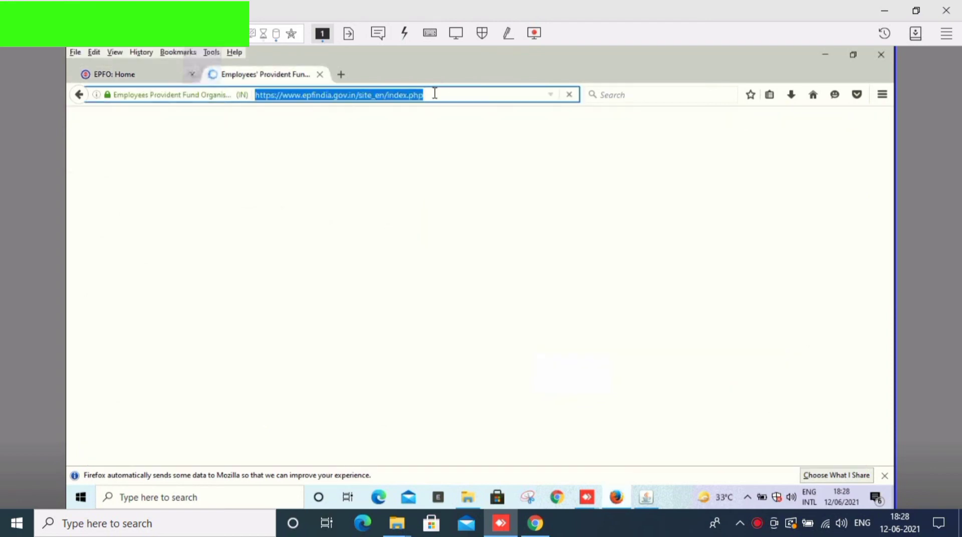
{"action": "mouse_move", "coordinate": [635, 496]}
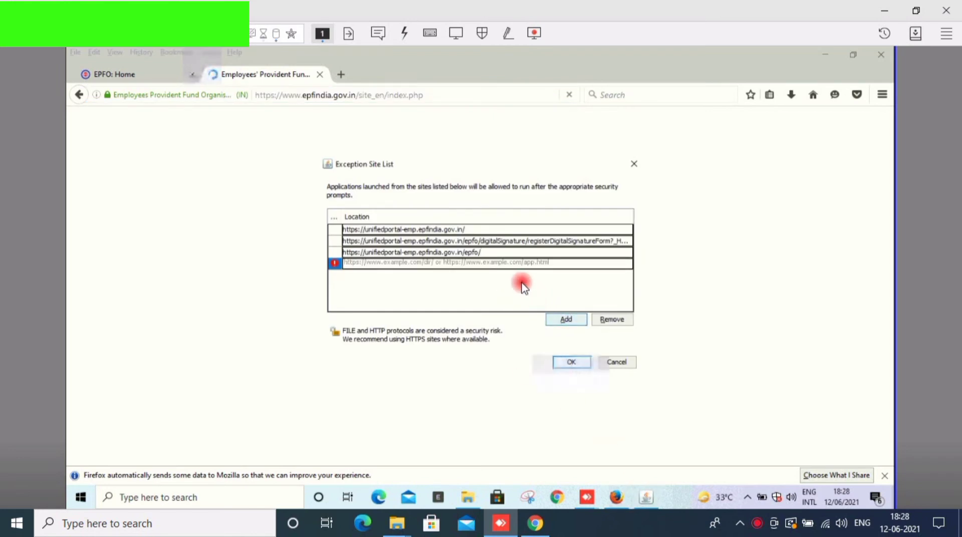
{"action": "type", "text": "https://www.epfindia.gov.in/site_en/index.php"}
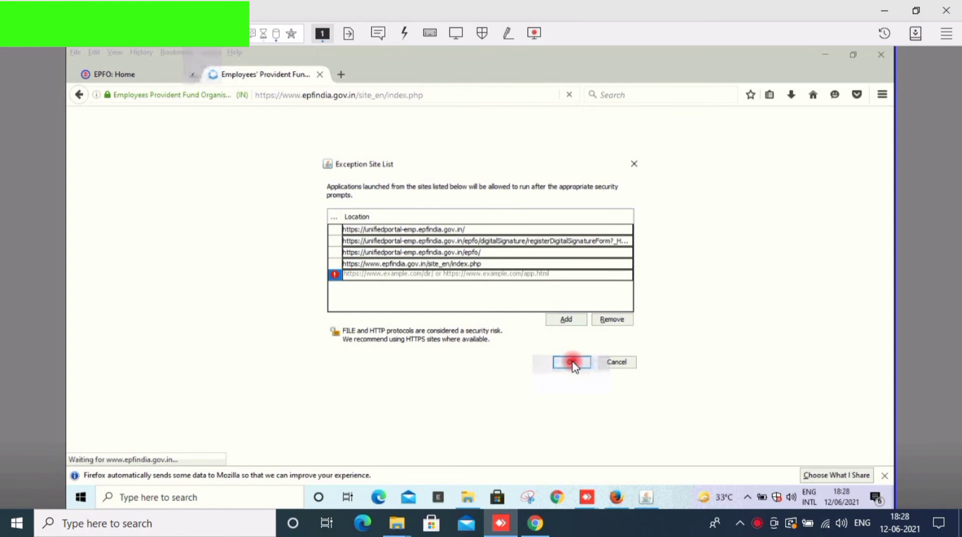
{"action": "left_click", "coordinate": [571, 362]}
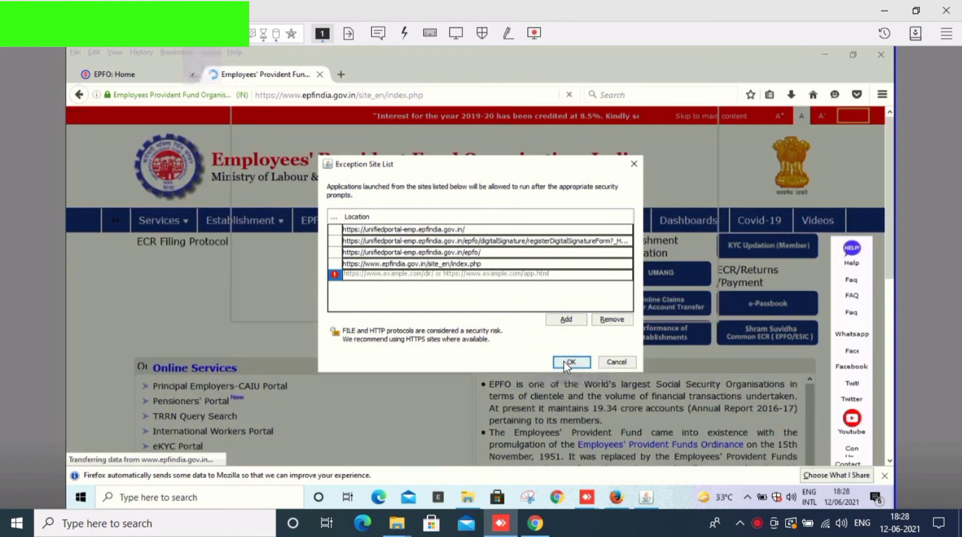
Review the security level and Advanced settings, then cancel Java Control Panel
{"action": "left_click", "coordinate": [571, 361]}
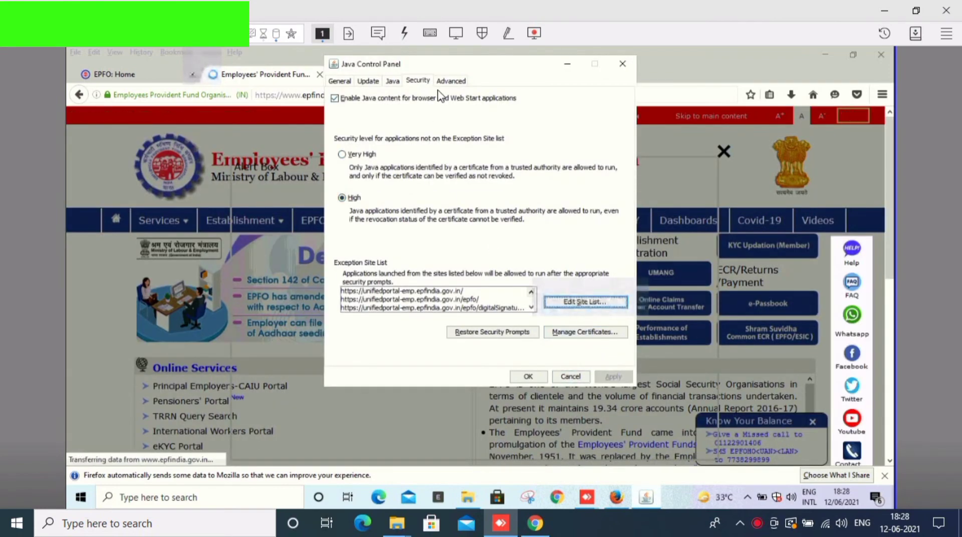
{"action": "left_click", "coordinate": [450, 81]}
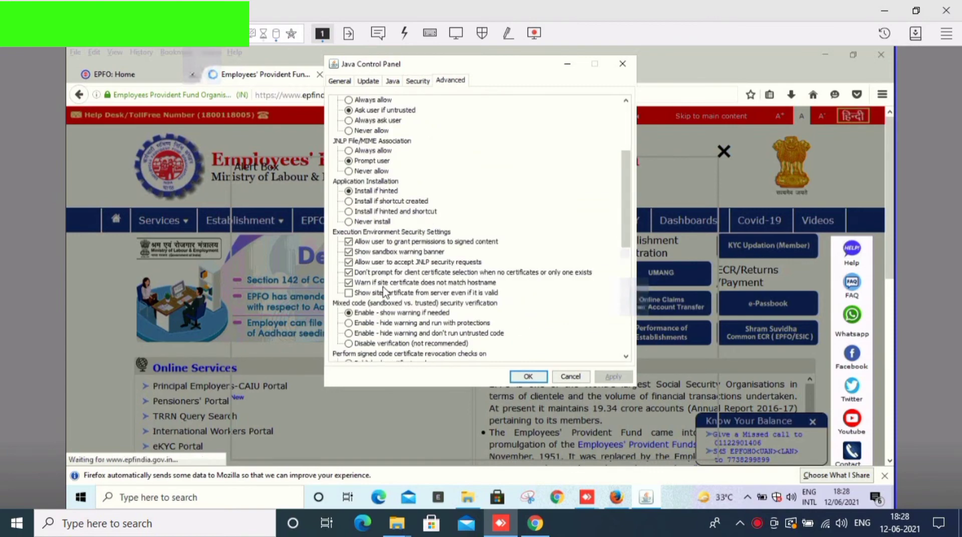
{"action": "scroll", "scroll_direction": "down", "scroll_amount": 3}
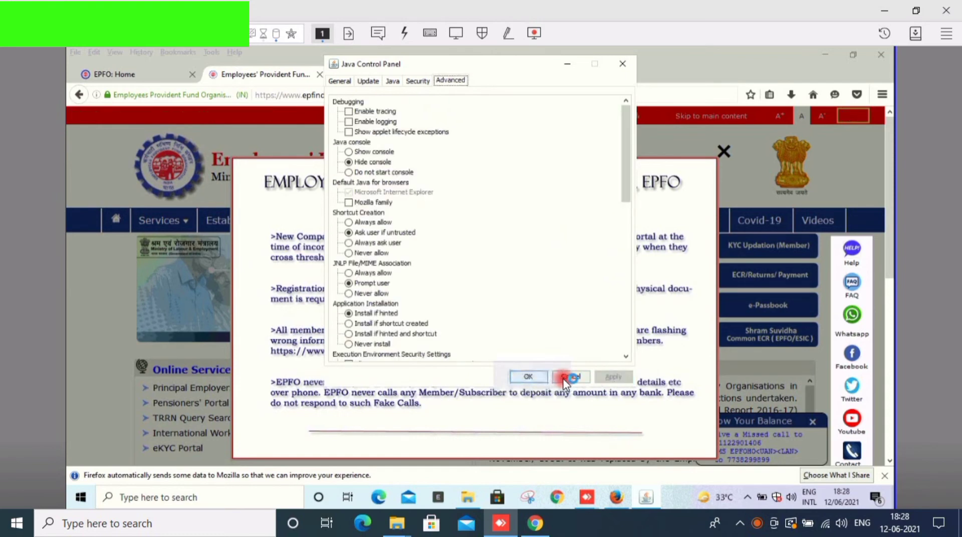
{"action": "left_click", "coordinate": [570, 376]}
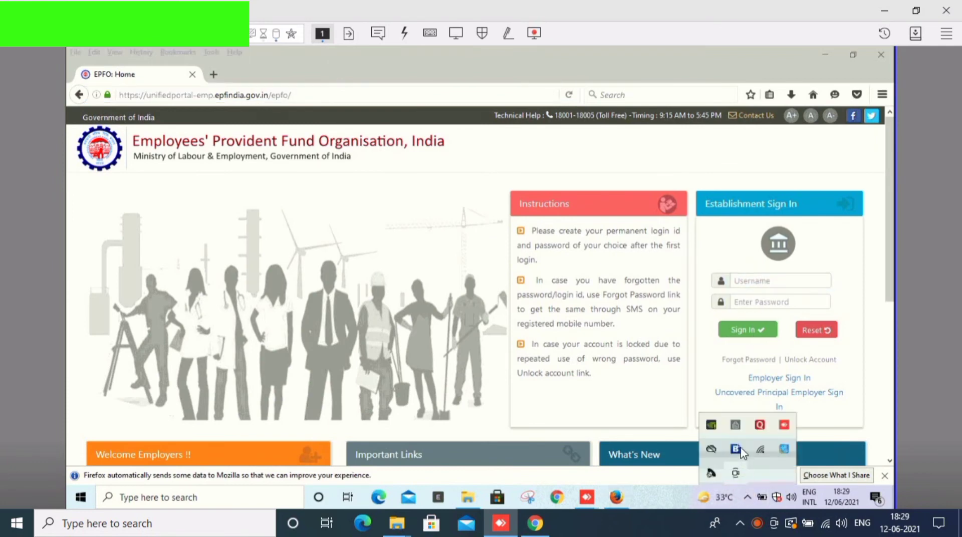
{"action": "mouse_move", "coordinate": [735, 472]}
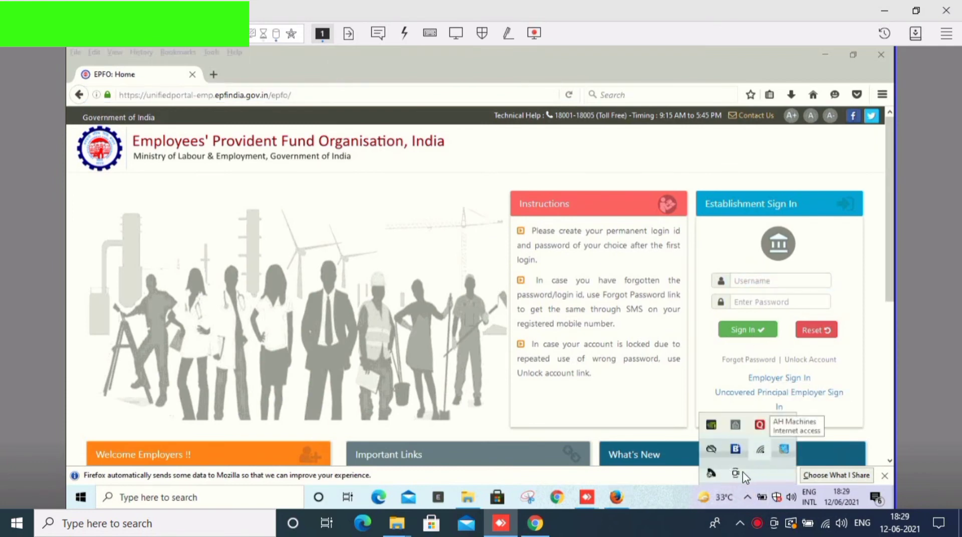
{"action": "mouse_move", "coordinate": [730, 490]}
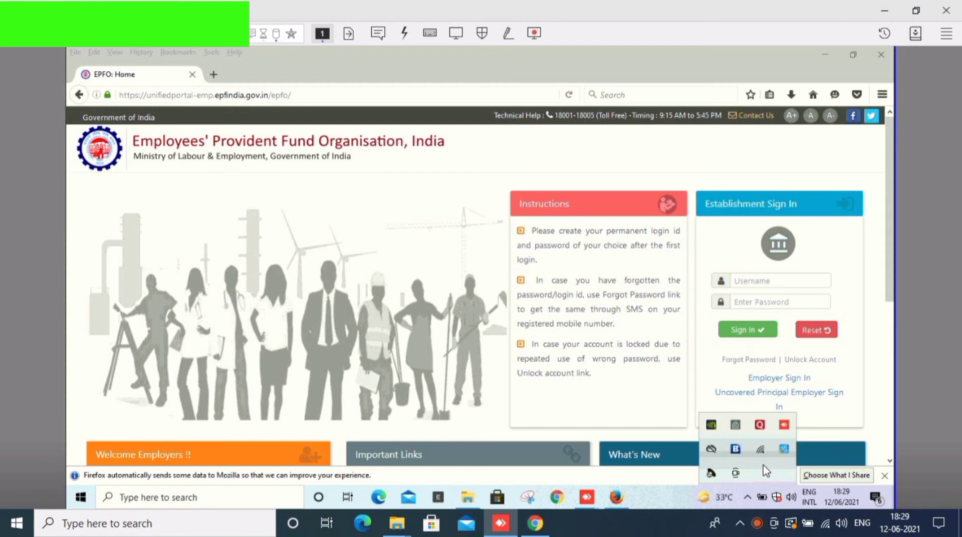
{"action": "mouse_move", "coordinate": [673, 529]}
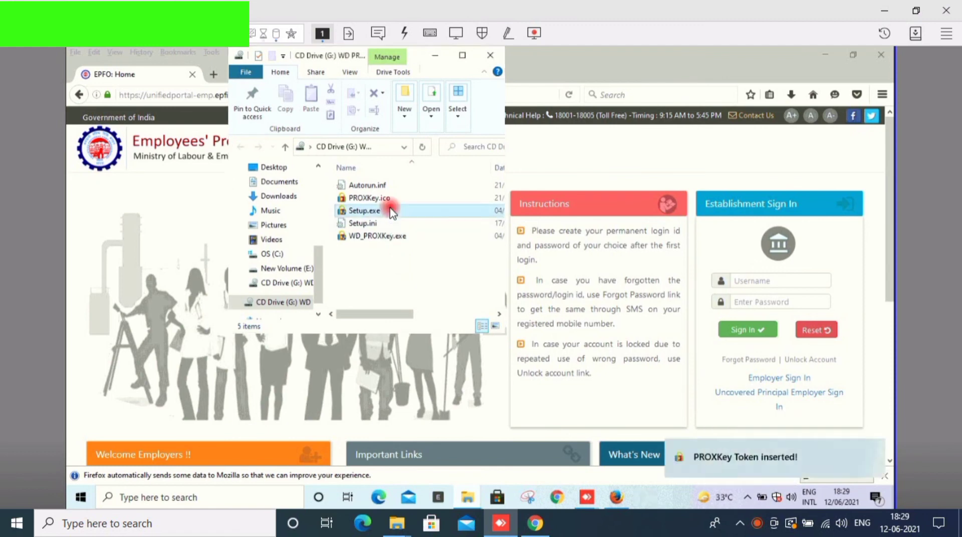
Open ProxKey Token Tool from the tray and review WD PROXKey's Options and Register settings
{"action": "left_click", "coordinate": [364, 210]}
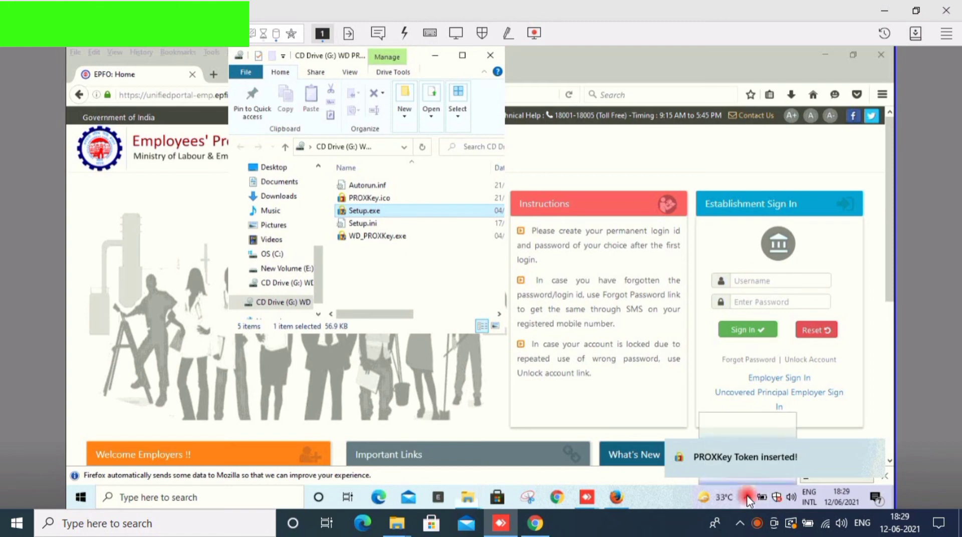
{"action": "left_click", "coordinate": [748, 497]}
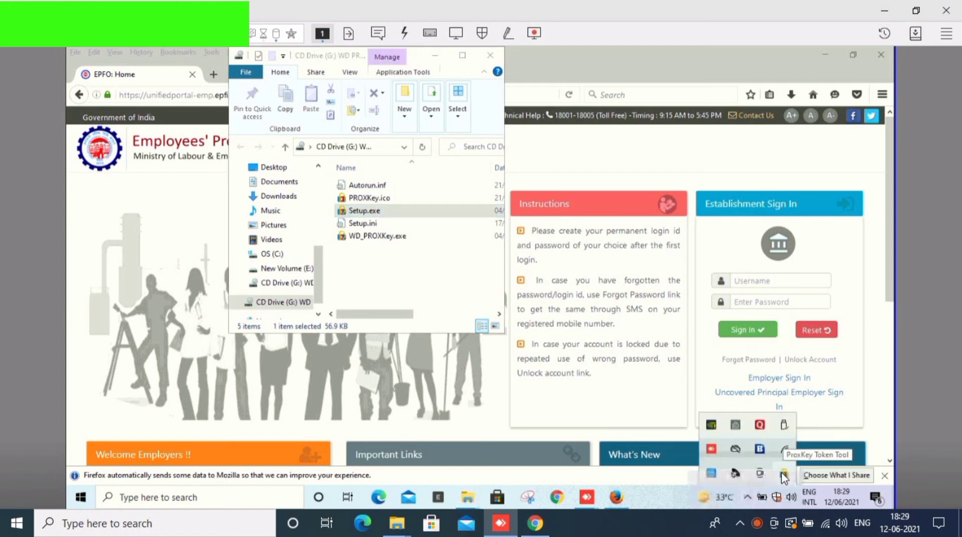
{"action": "left_click", "coordinate": [783, 475]}
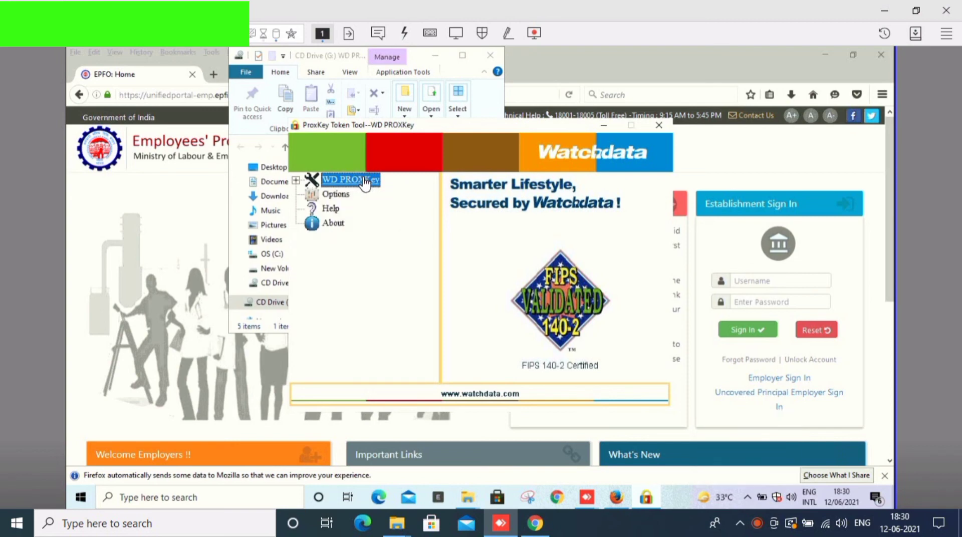
{"action": "mouse_move", "coordinate": [296, 181]}
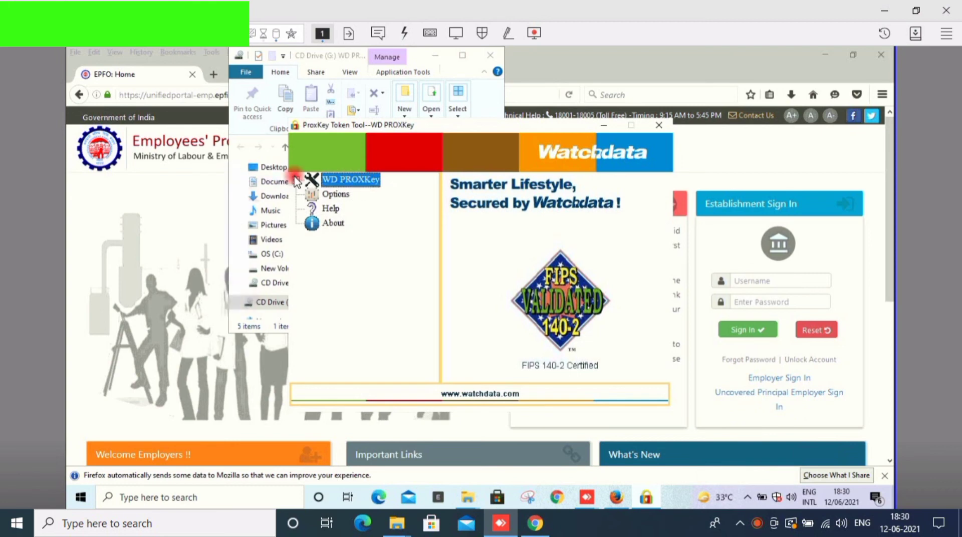
{"action": "left_click", "coordinate": [350, 180]}
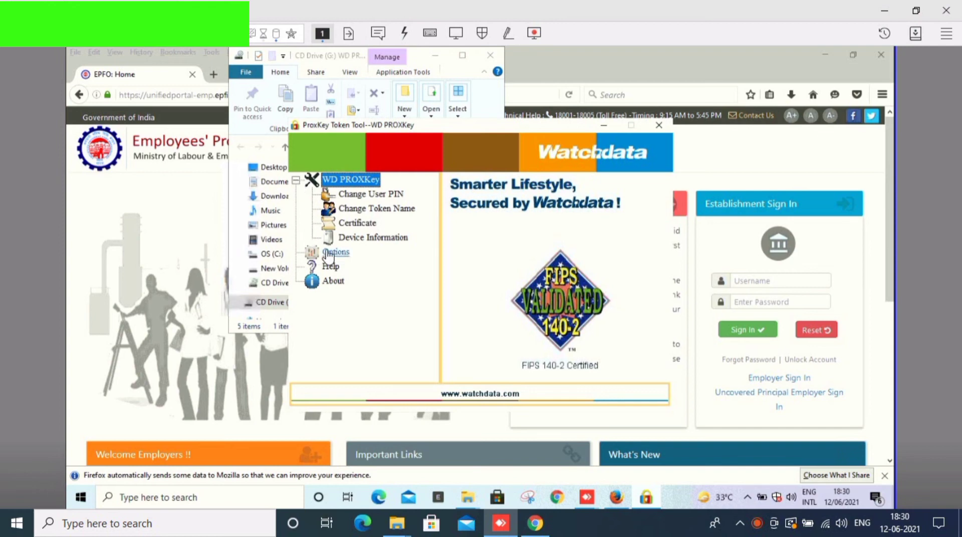
{"action": "left_click", "coordinate": [336, 253]}
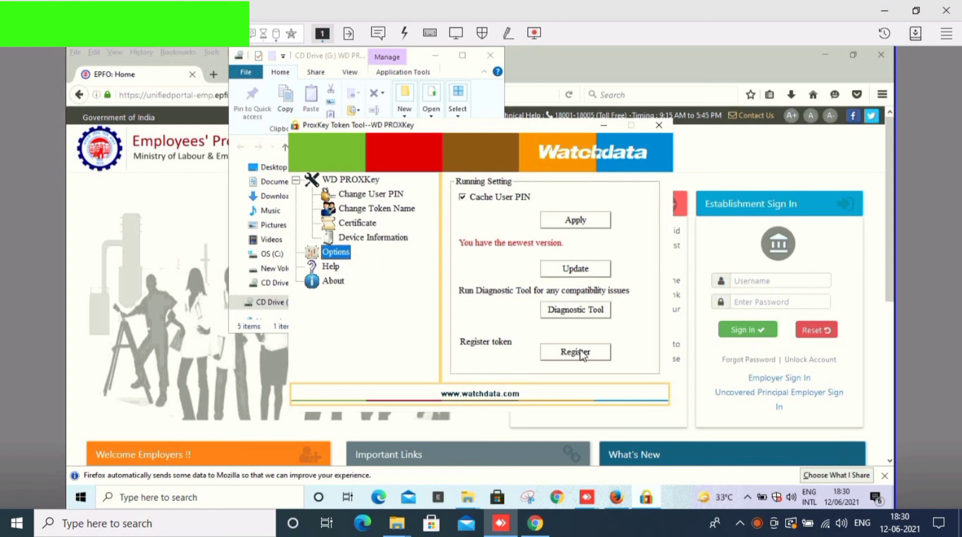
{"action": "left_click", "coordinate": [350, 179]}
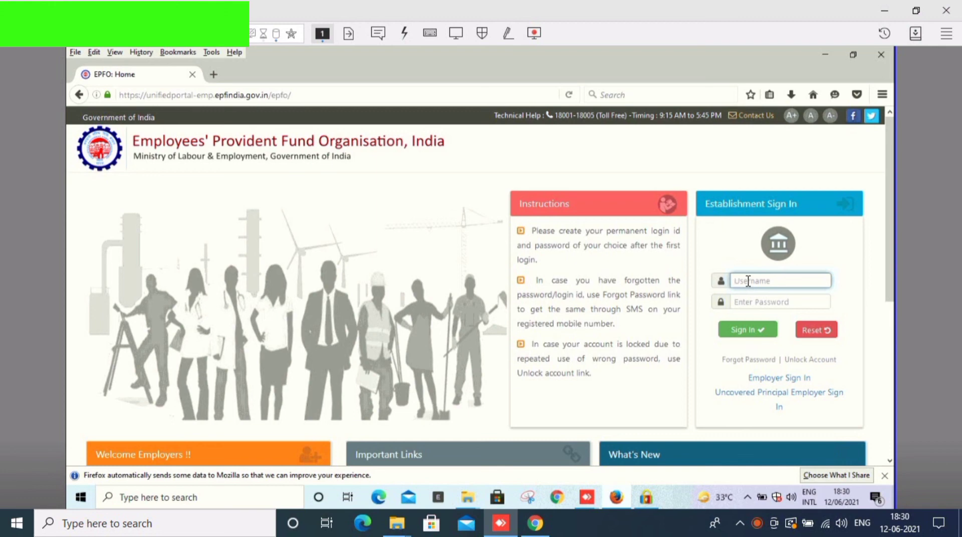
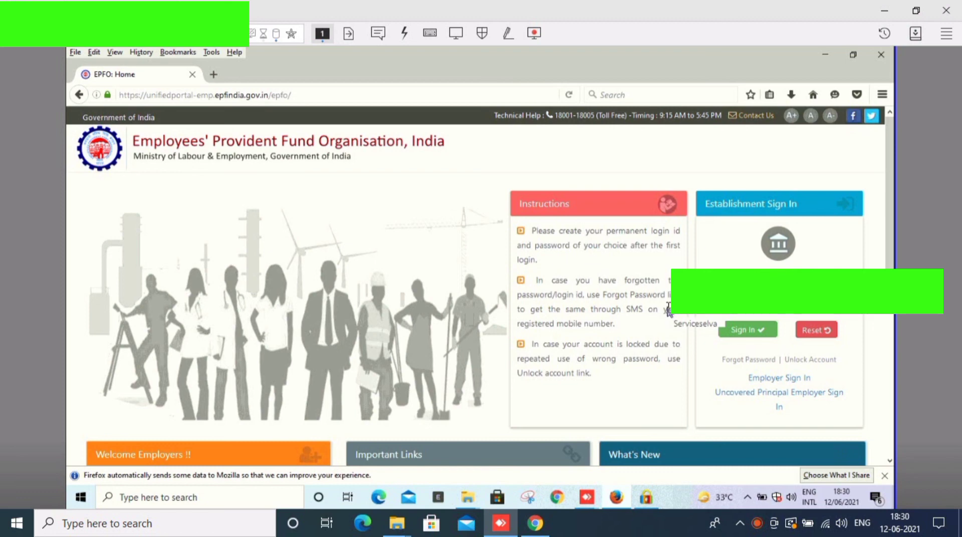
{"action": "left_click", "coordinate": [747, 329]}
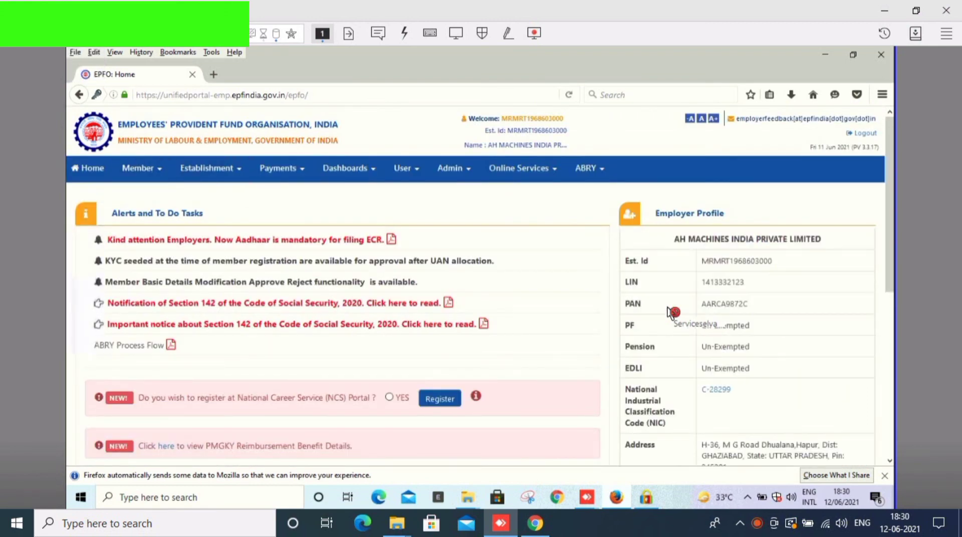
Open pendency statistics, select the pending Member Modify Basic Details request, and approve using DSC
{"action": "scroll", "scroll_direction": "down", "scroll_amount": 3}
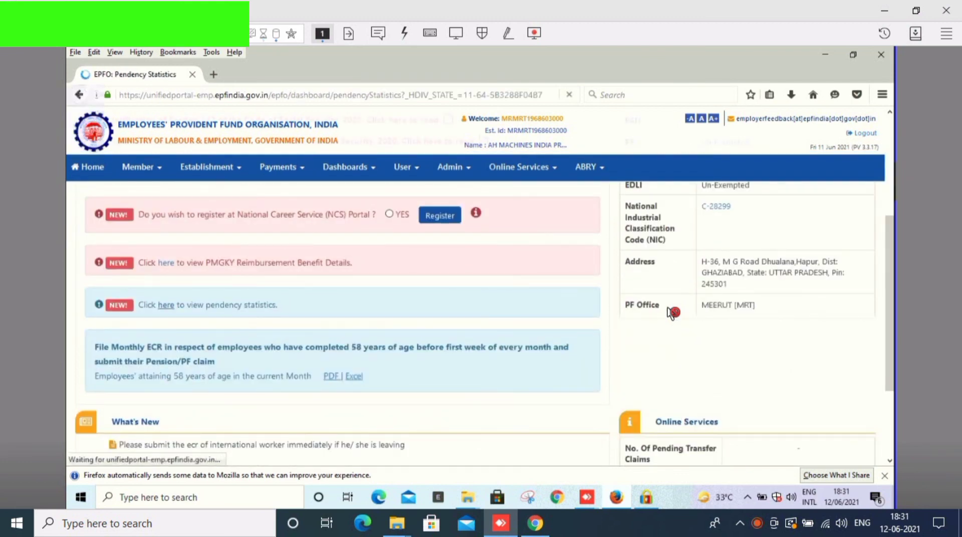
{"action": "left_click", "coordinate": [166, 305]}
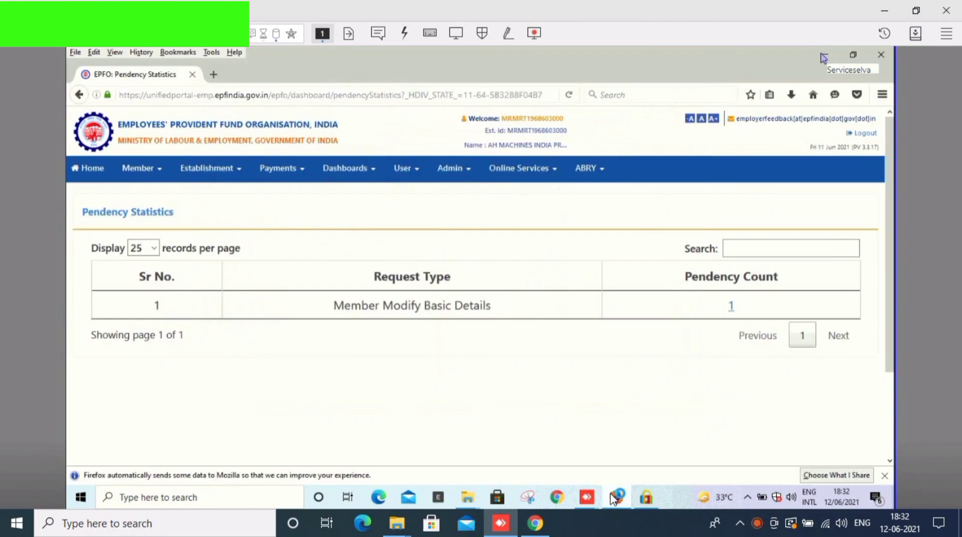
{"action": "left_click", "coordinate": [730, 306]}
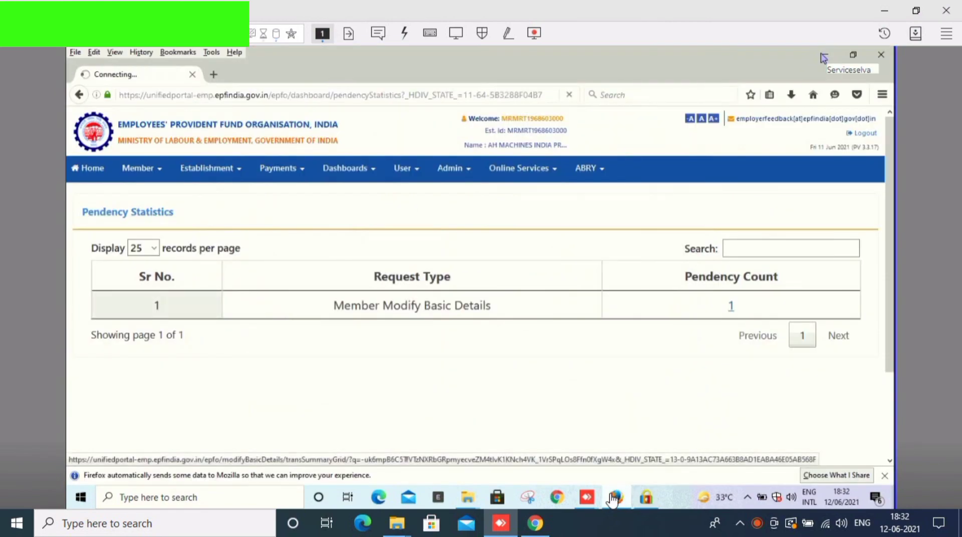
{"action": "left_click", "coordinate": [730, 305]}
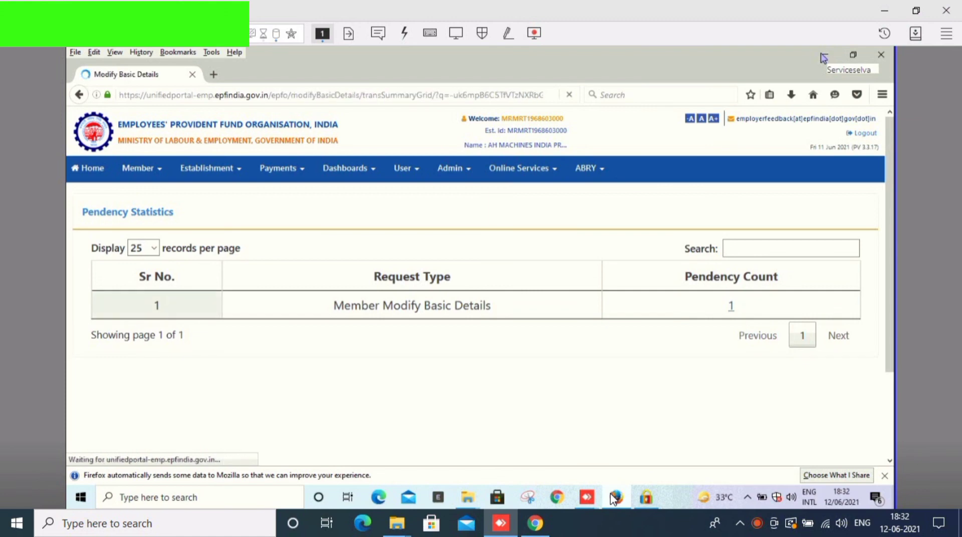
{"action": "left_click", "coordinate": [730, 306]}
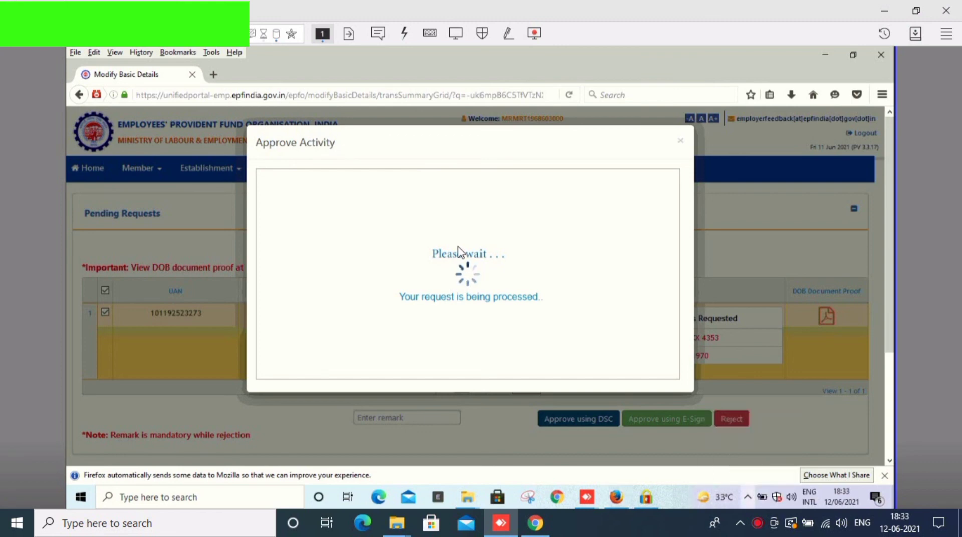
{"action": "mouse_move", "coordinate": [147, 117]}
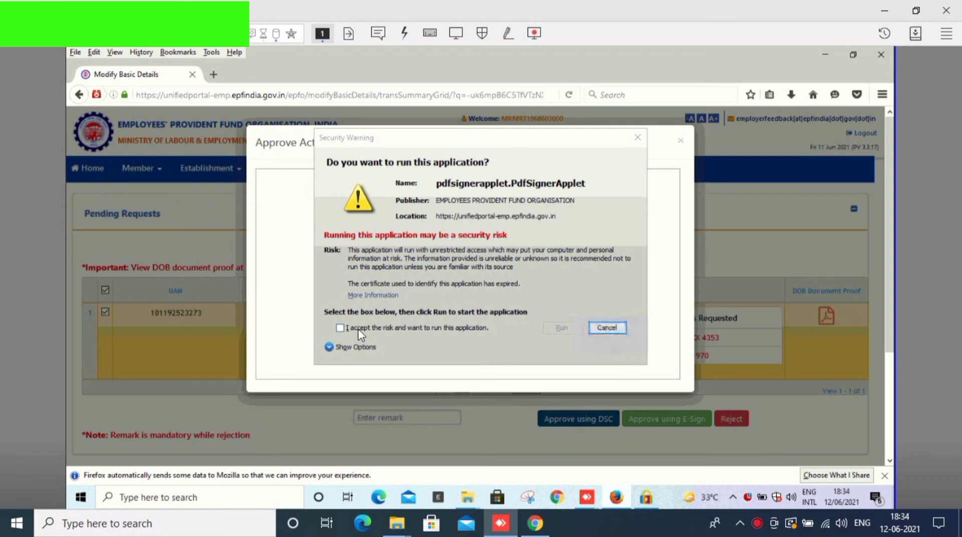
Accept the Java security risk and run the PDF signer applet
{"action": "left_click", "coordinate": [340, 327]}
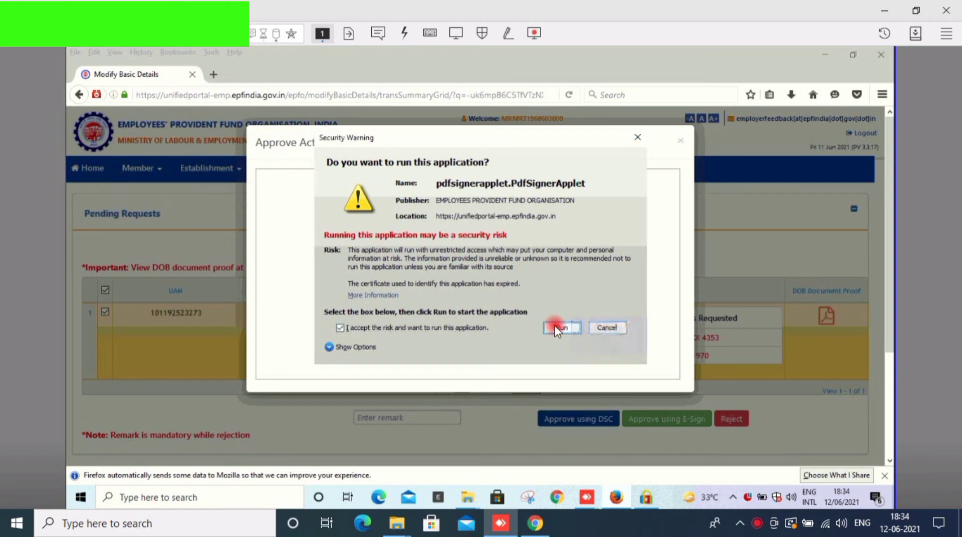
{"action": "left_click", "coordinate": [559, 327]}
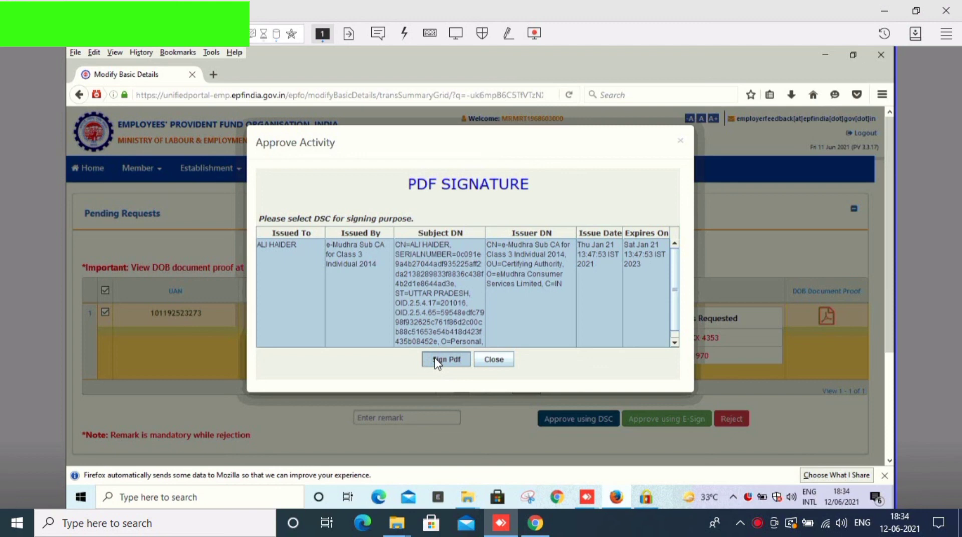
Sign the approval PDF with the token's certificate, entering the user PIN when prompted
{"action": "left_click", "coordinate": [445, 359]}
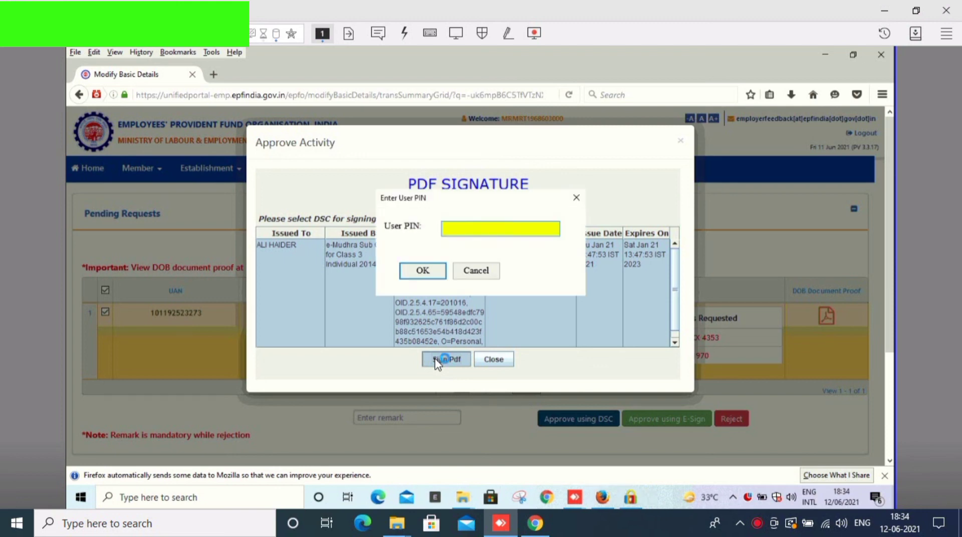
{"action": "type", "text": "•"}
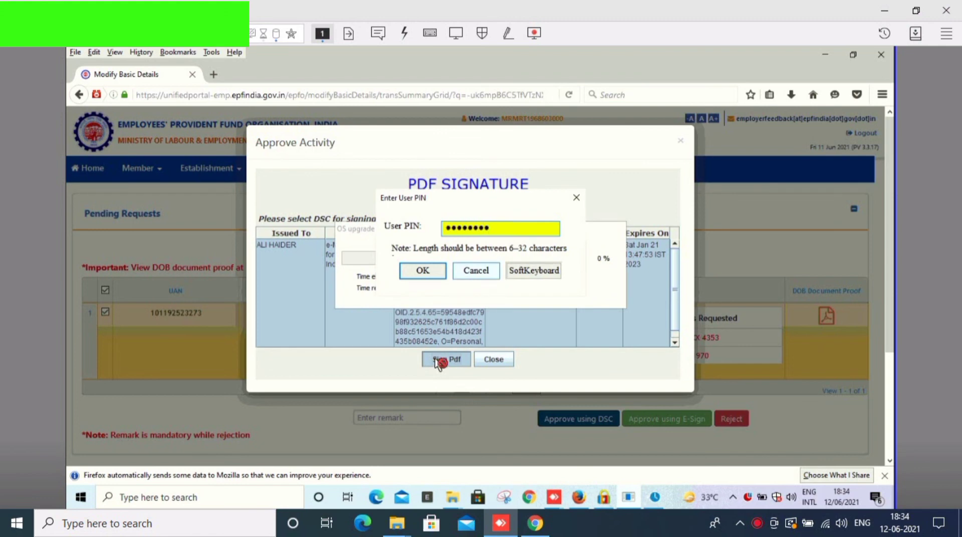
{"action": "left_click", "coordinate": [422, 270]}
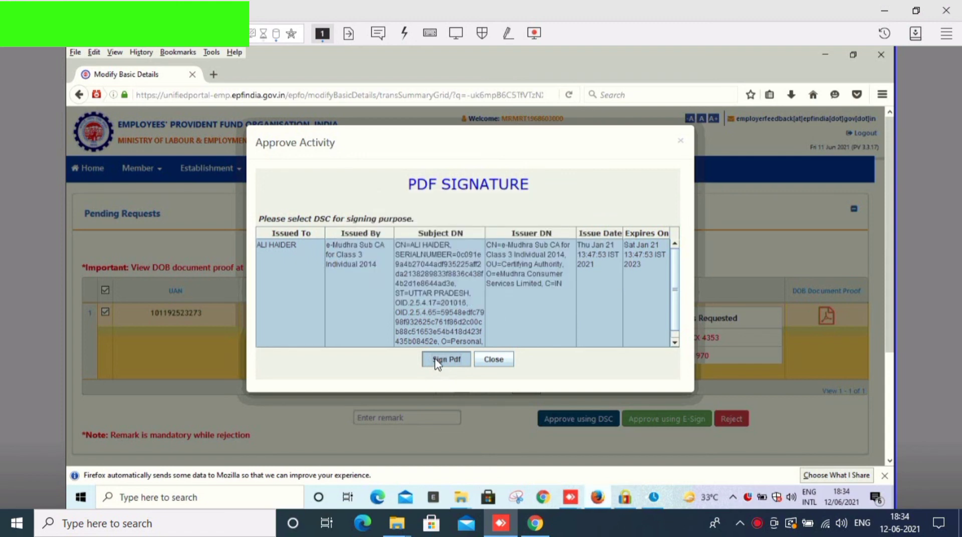
{"action": "left_click", "coordinate": [445, 359]}
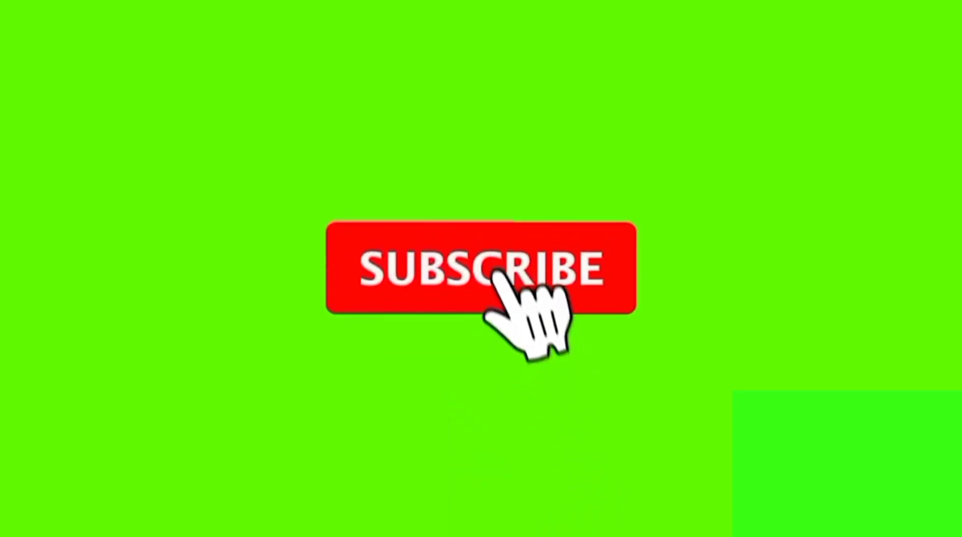
{"action": "left_click", "coordinate": [482, 266]}
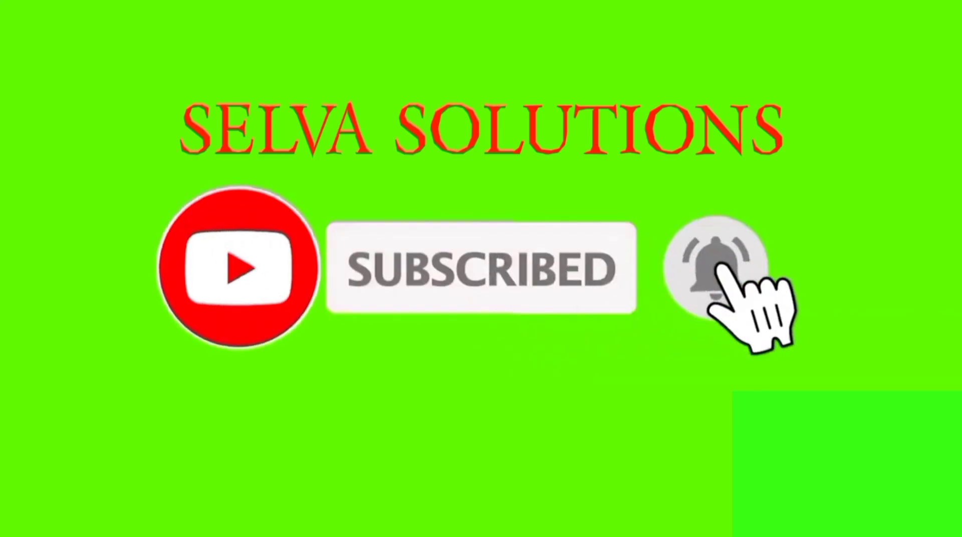